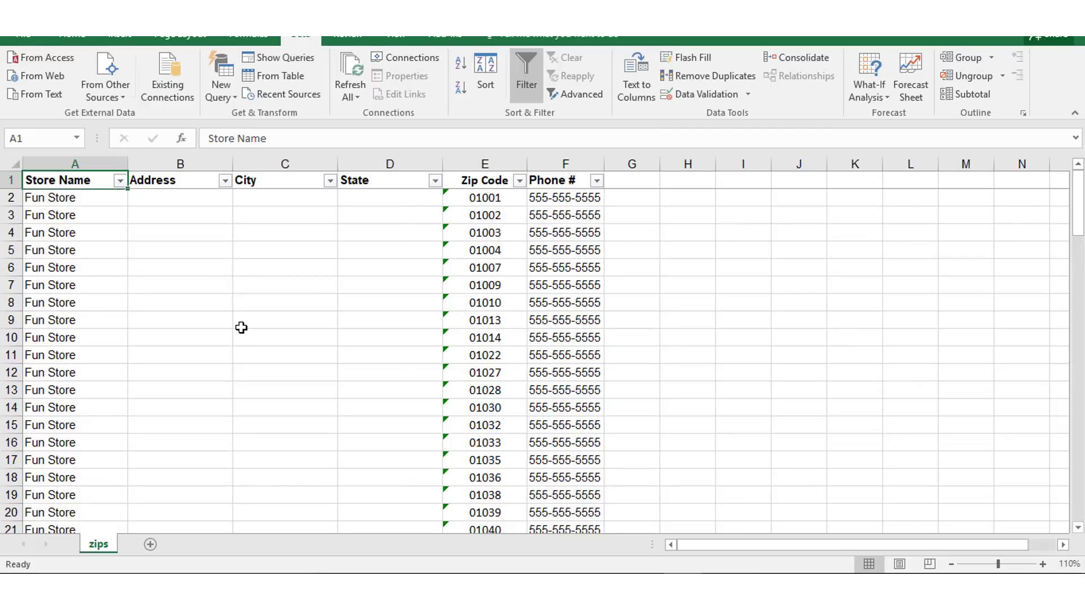
pyautogui.moveTo(225, 322)
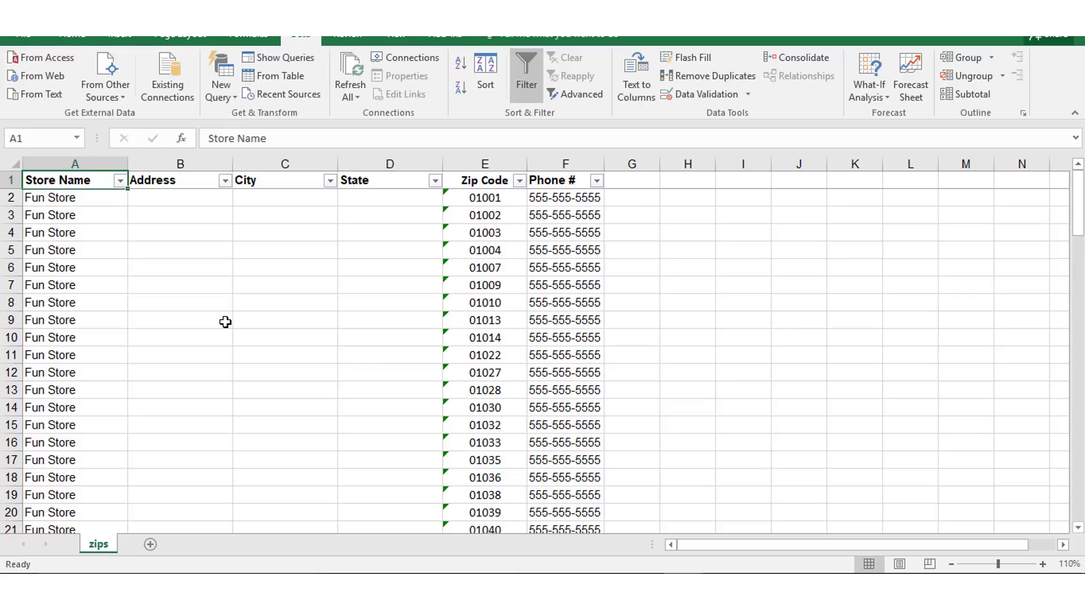
pyautogui.moveTo(382, 292)
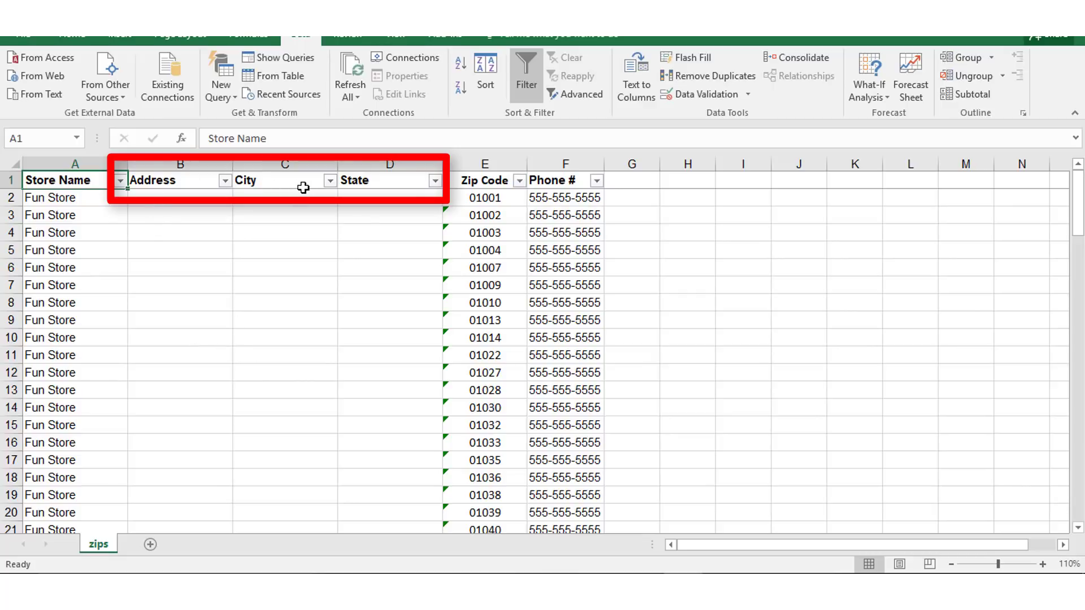
pyautogui.moveTo(189, 241)
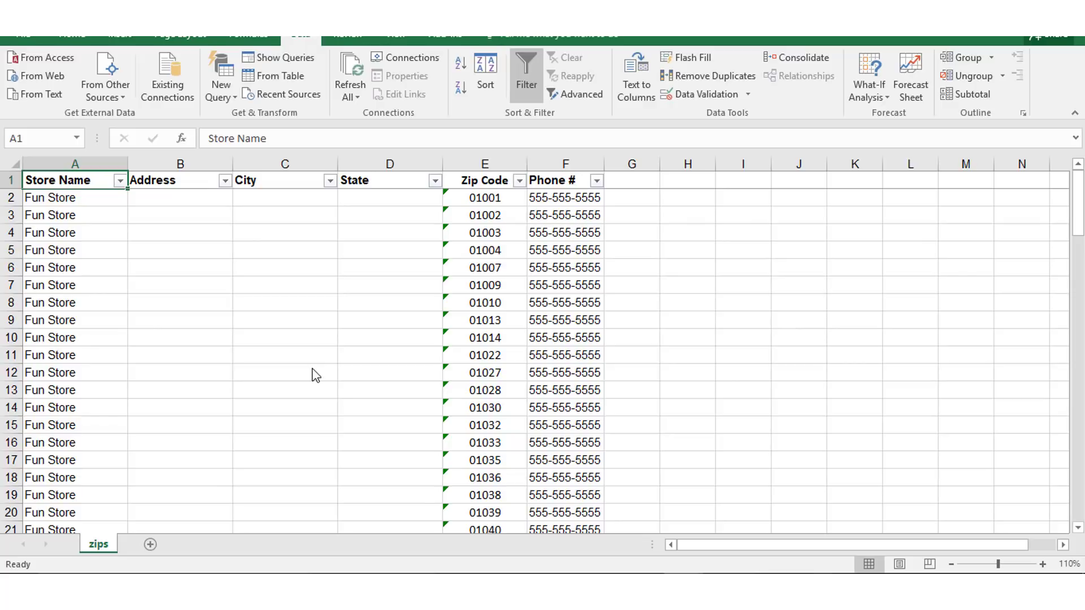
pyautogui.moveTo(311, 369)
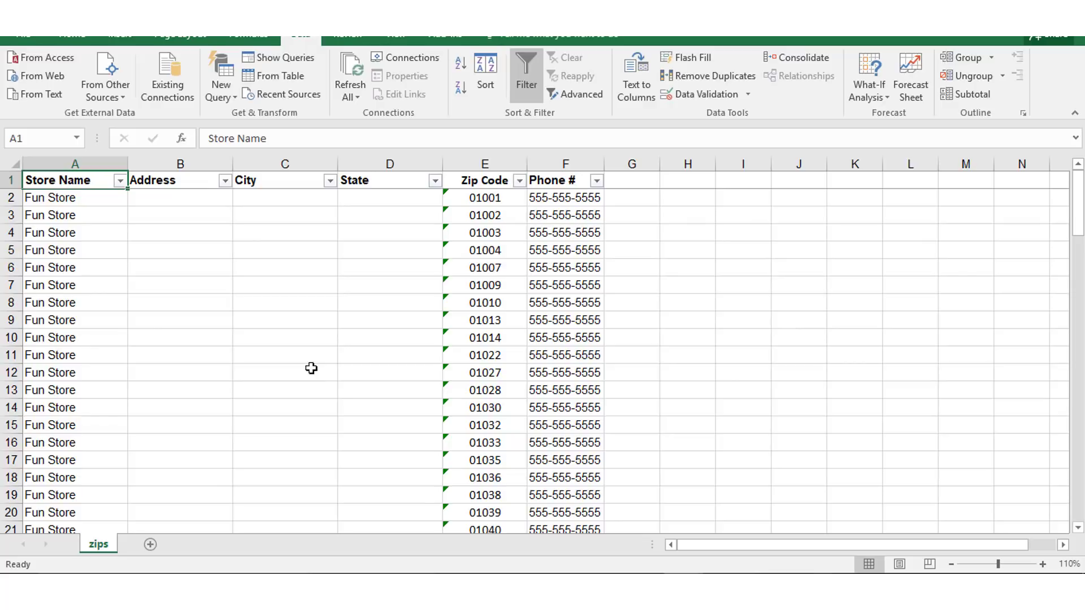
pyautogui.moveTo(250, 360)
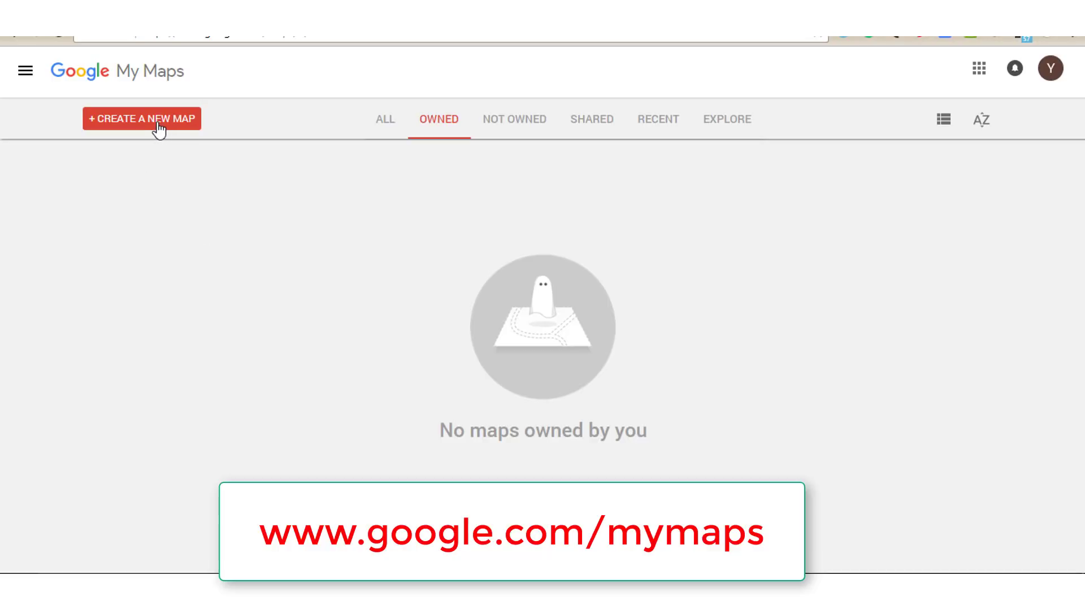
# Create a new untitled map with an empty untitled layer from the My Maps home page
pyautogui.click(141, 118)
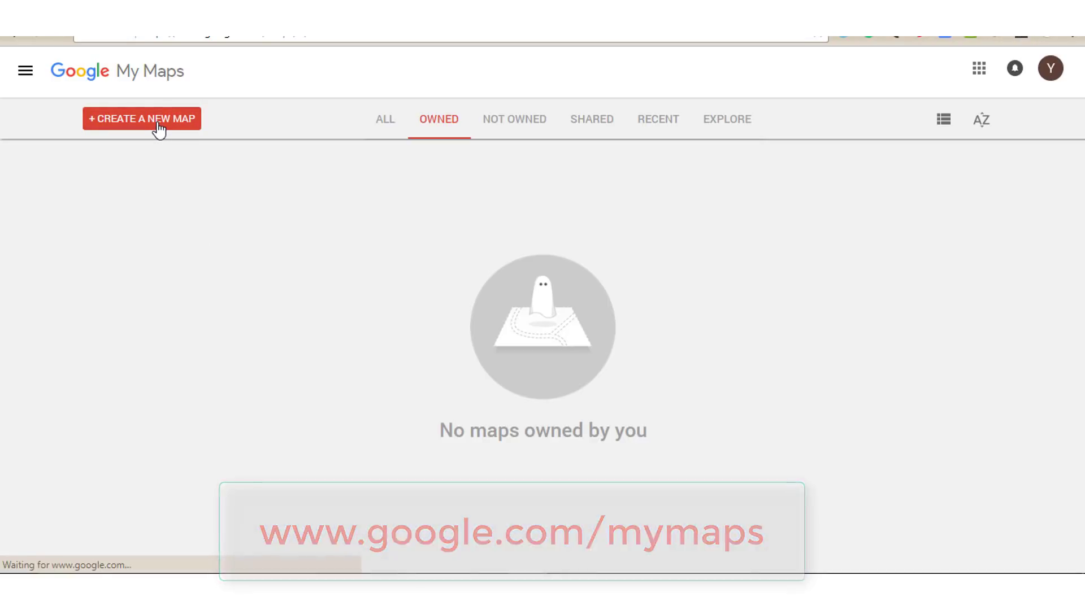
pyautogui.click(141, 118)
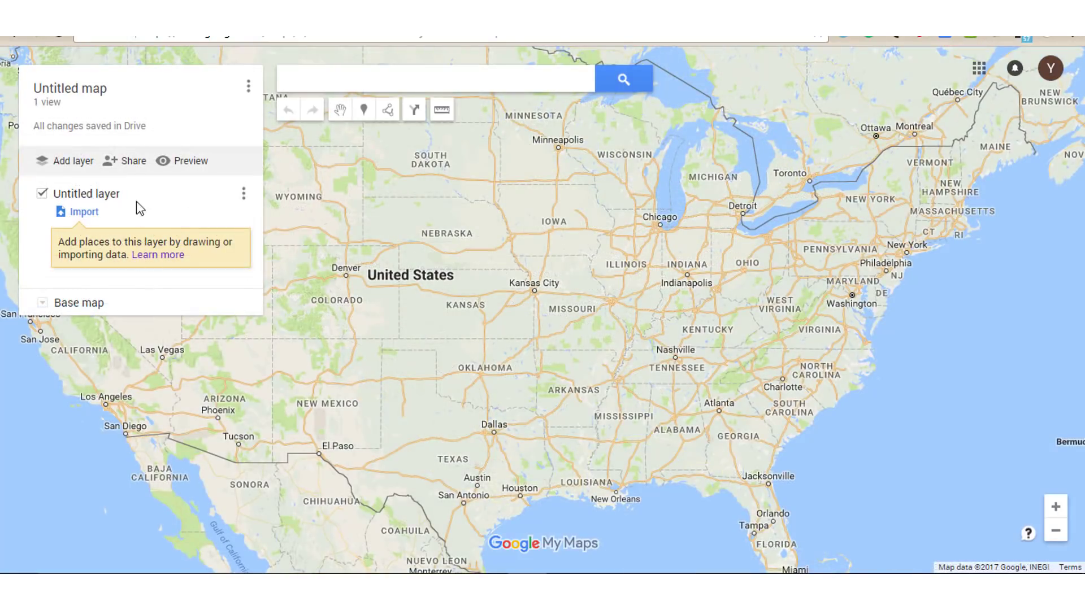
pyautogui.moveTo(78, 214)
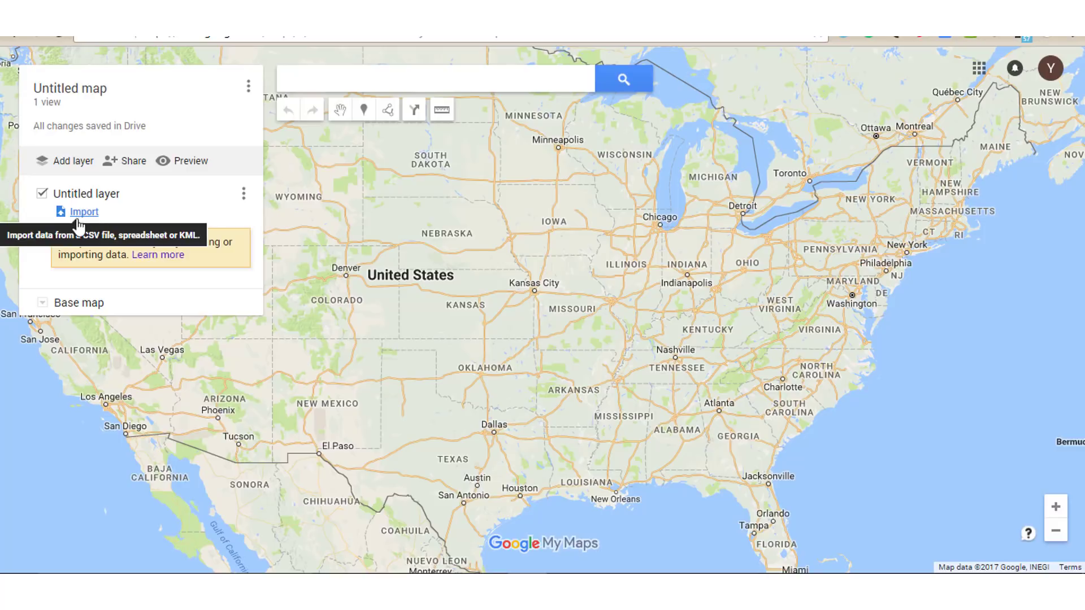
pyautogui.moveTo(92, 225)
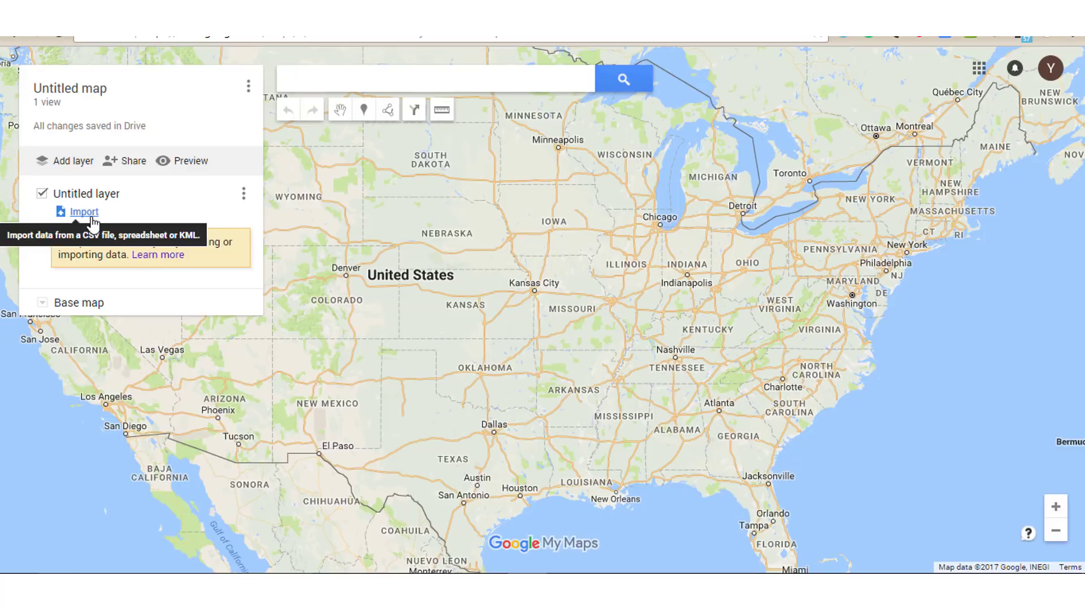
# Import the Sample zip codes.xlsx spreadsheet from the computer into the untitled layer
pyautogui.click(83, 212)
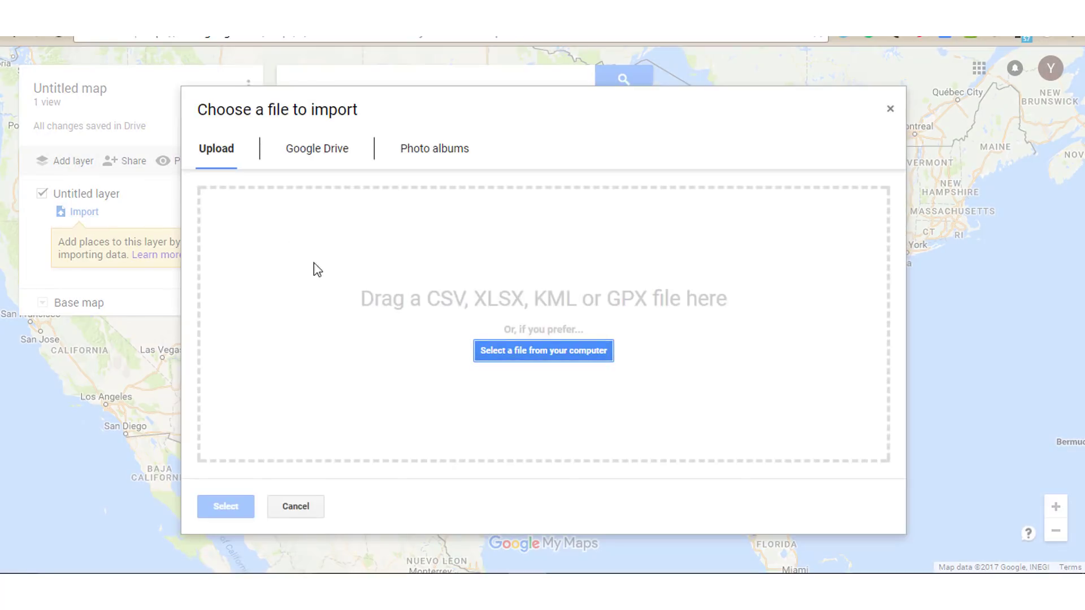
pyautogui.moveTo(495, 326)
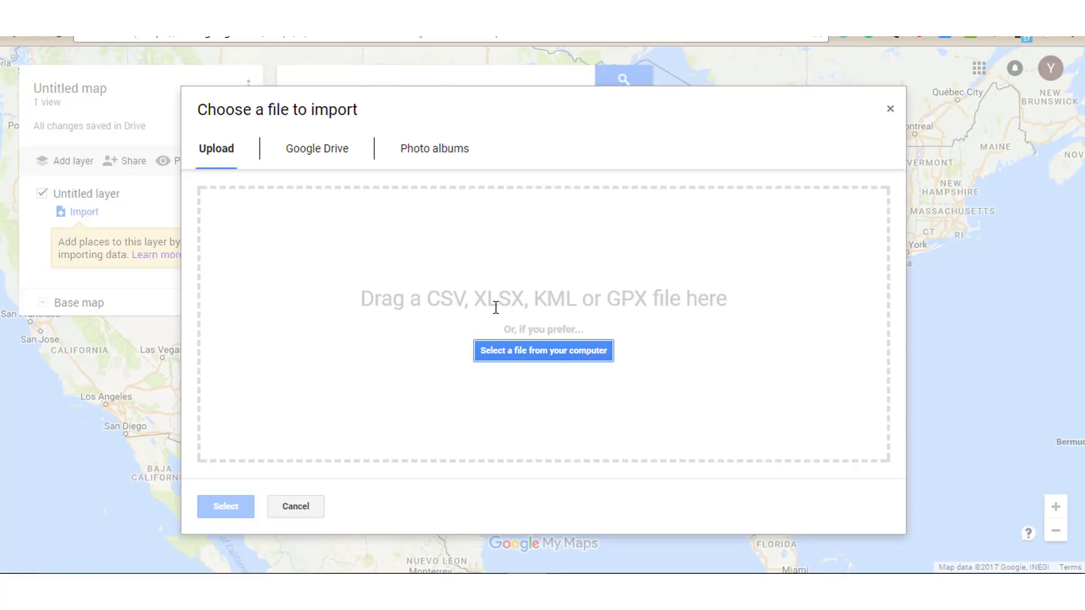
pyautogui.moveTo(508, 308)
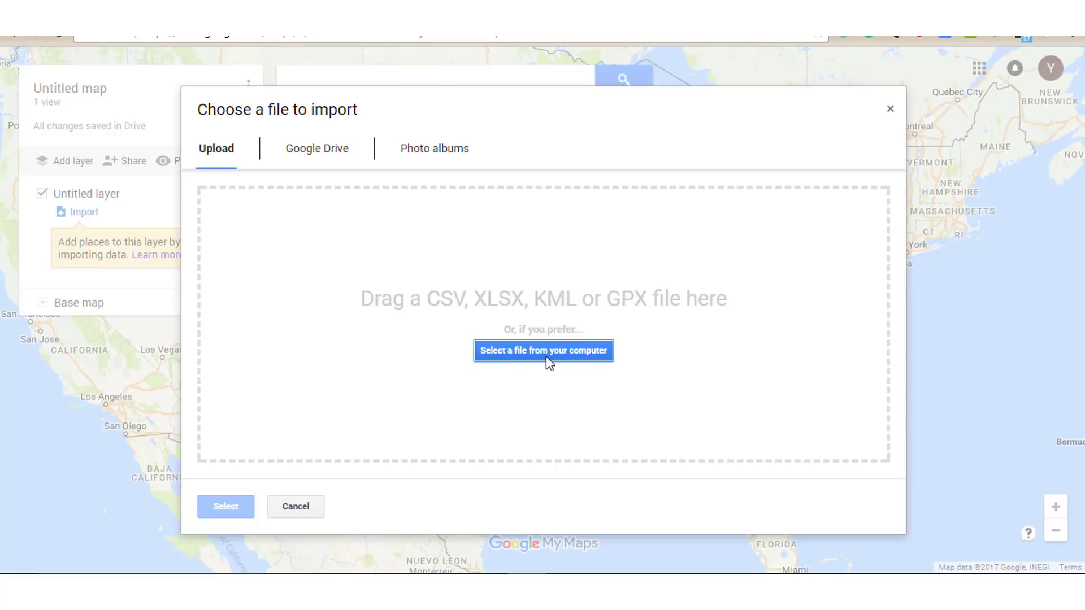
pyautogui.click(543, 351)
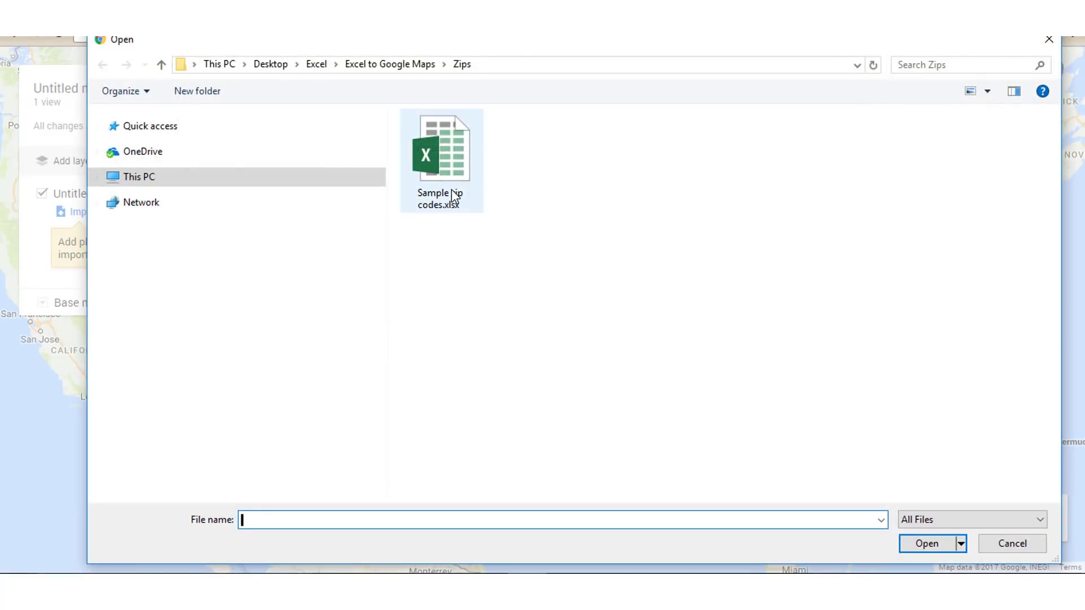
pyautogui.moveTo(451, 159)
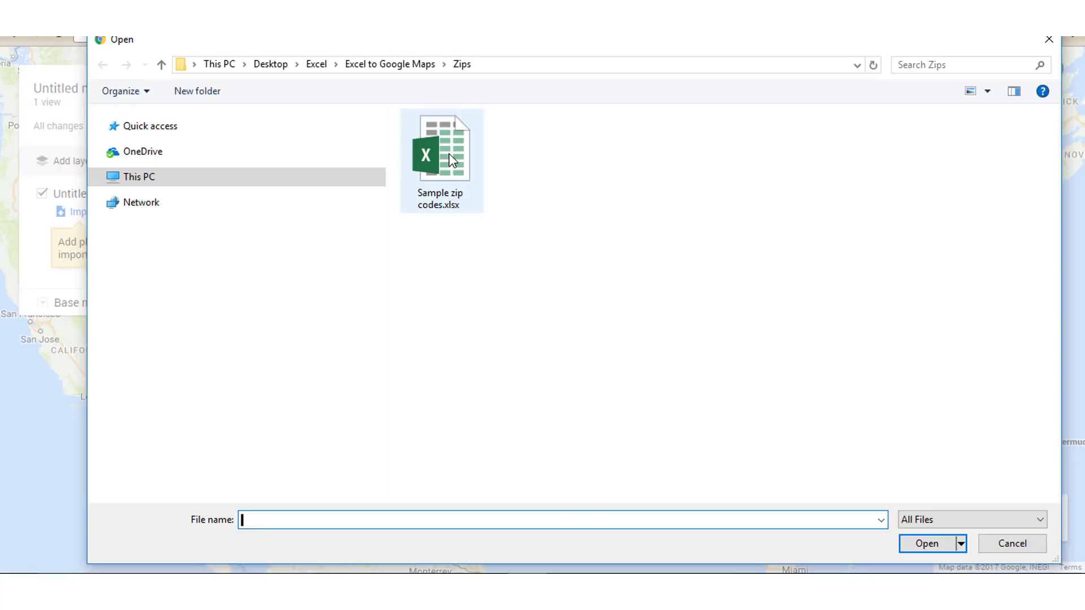
pyautogui.doubleClick(441, 145)
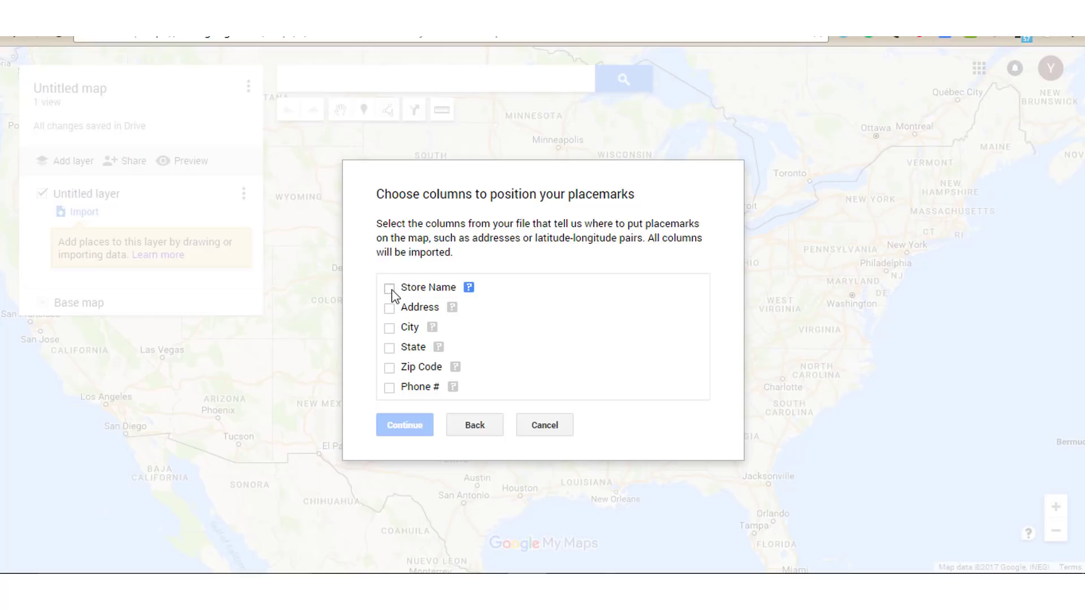
# Position placemarks by Store Name, Address, City and State, titled by Store Name
pyautogui.click(389, 308)
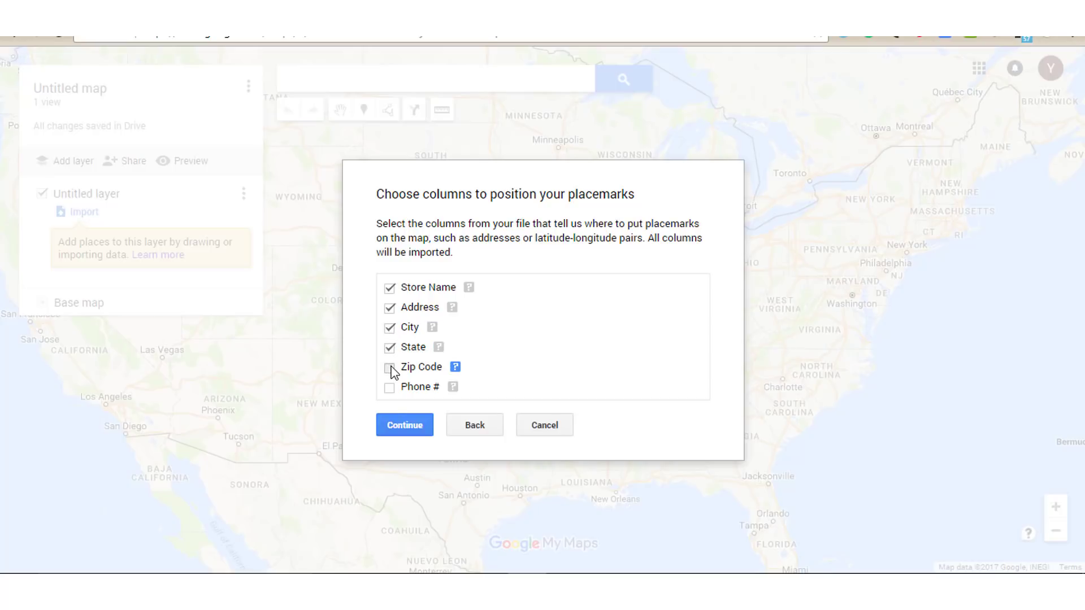
pyautogui.click(404, 425)
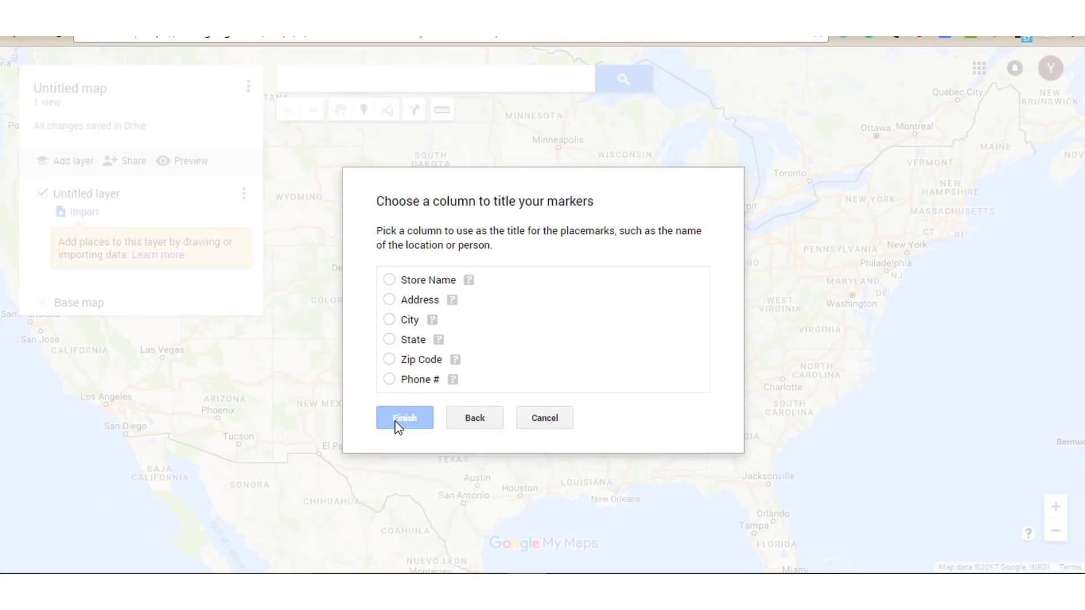
pyautogui.moveTo(459, 218)
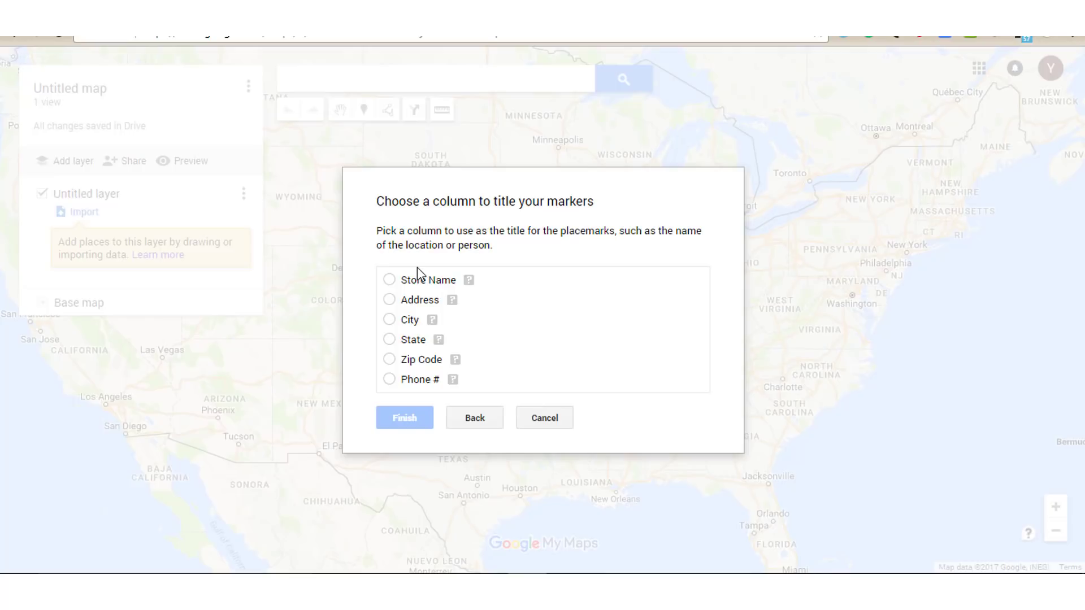
pyautogui.click(389, 280)
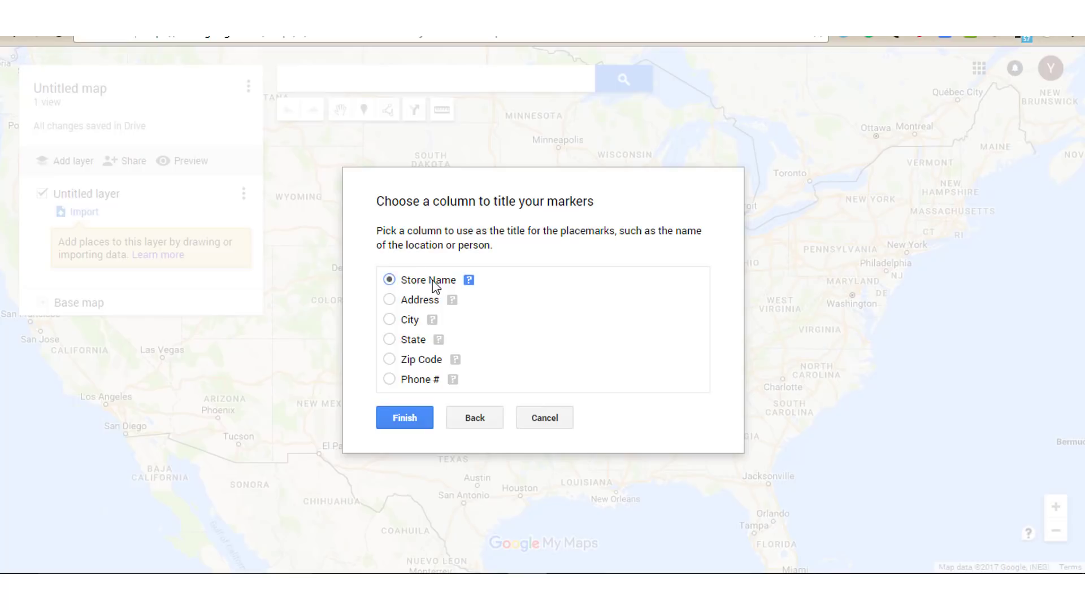
pyautogui.click(404, 417)
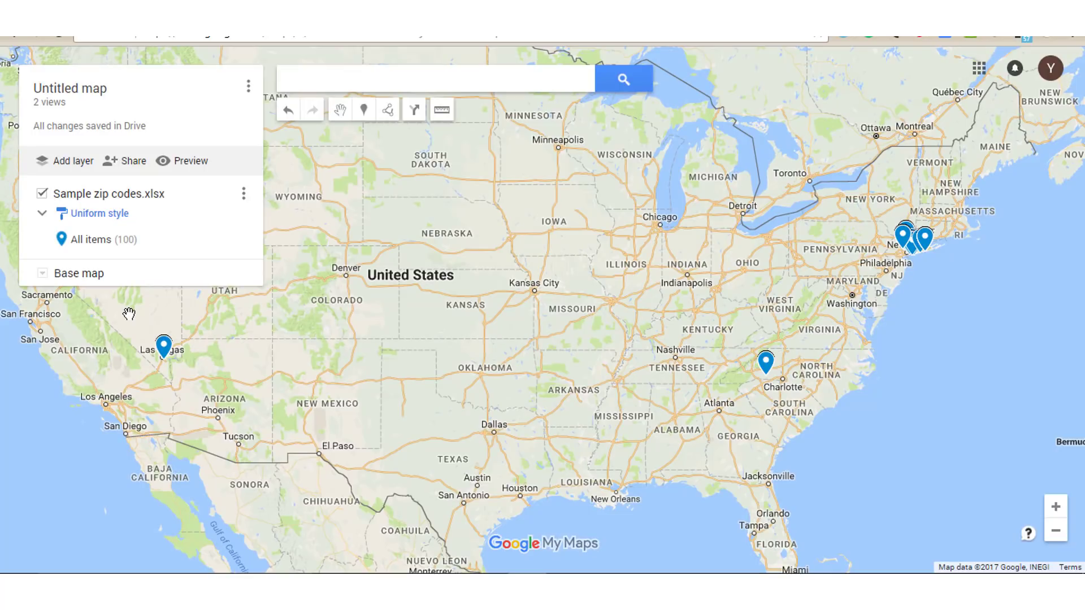
pyautogui.moveTo(649, 370)
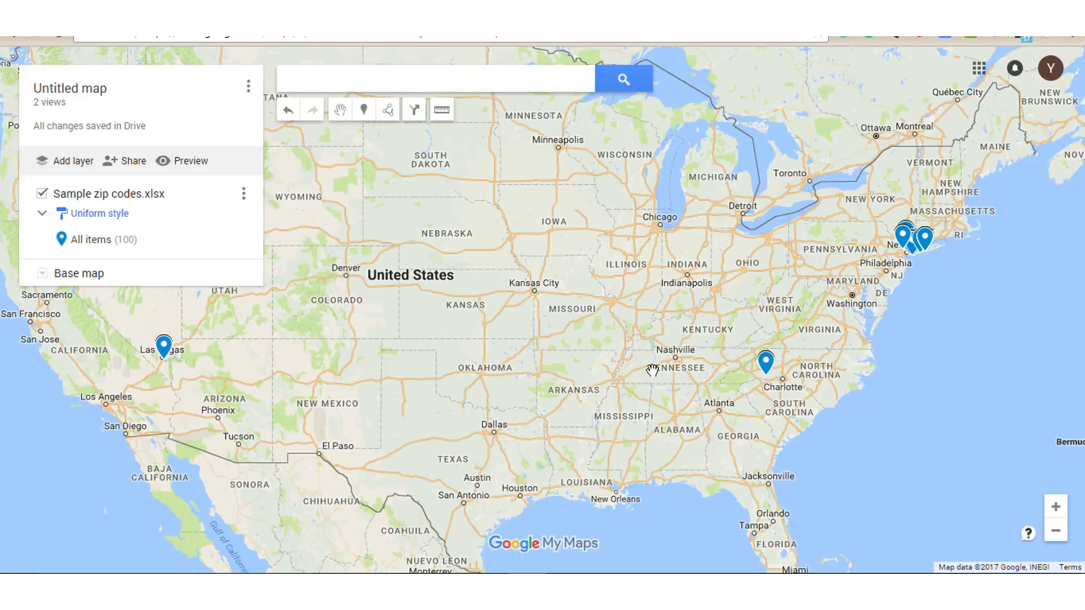
pyautogui.moveTo(624, 352)
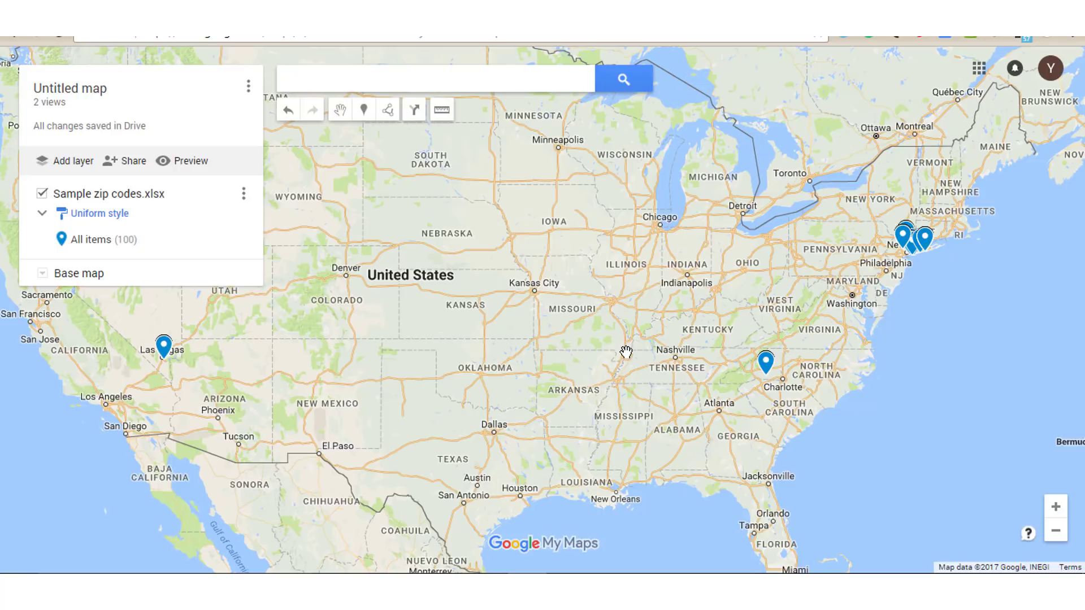
pyautogui.moveTo(366, 211)
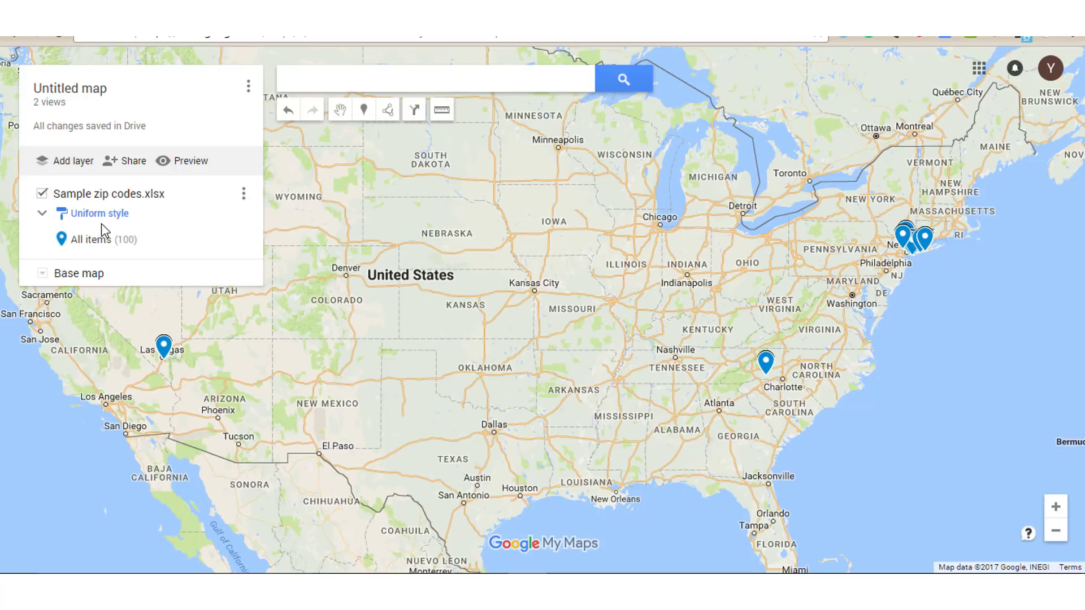
pyautogui.moveTo(63, 218)
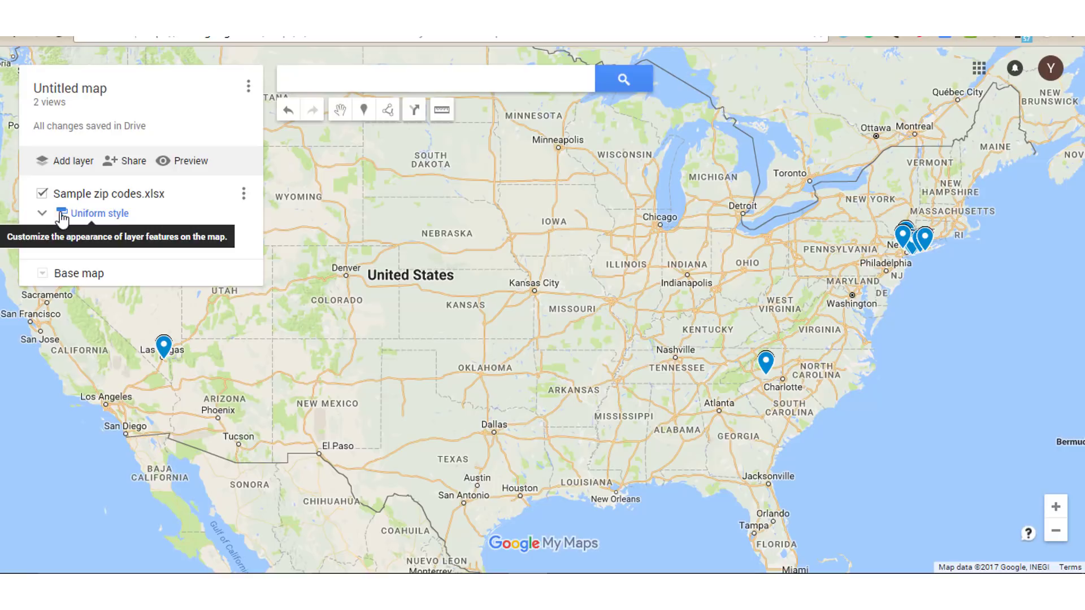
pyautogui.moveTo(62, 225)
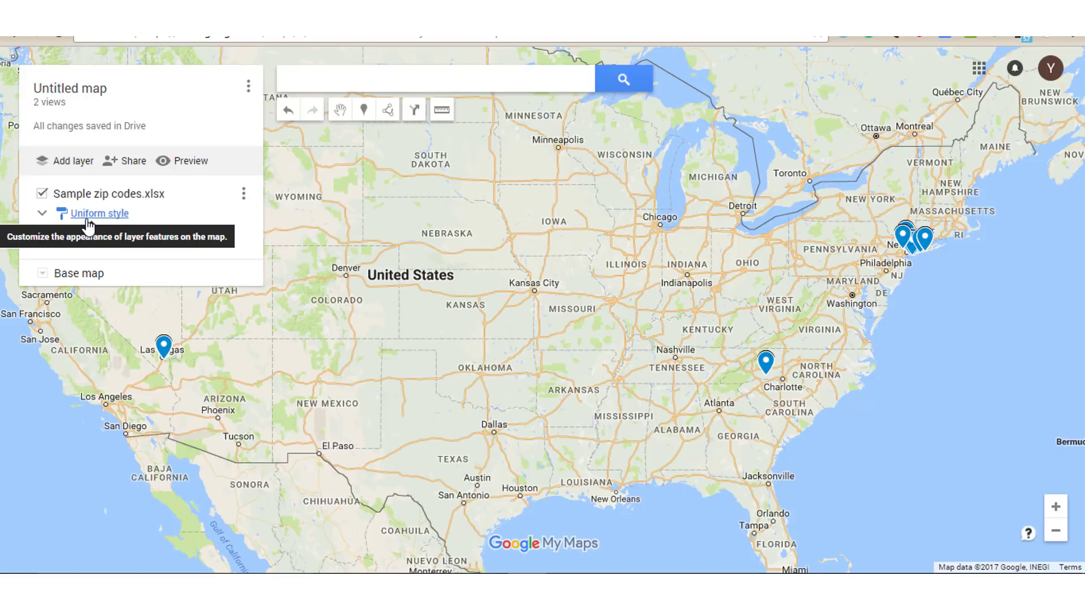
# Group the imported layer's pins by the Store Name data column
pyautogui.click(98, 213)
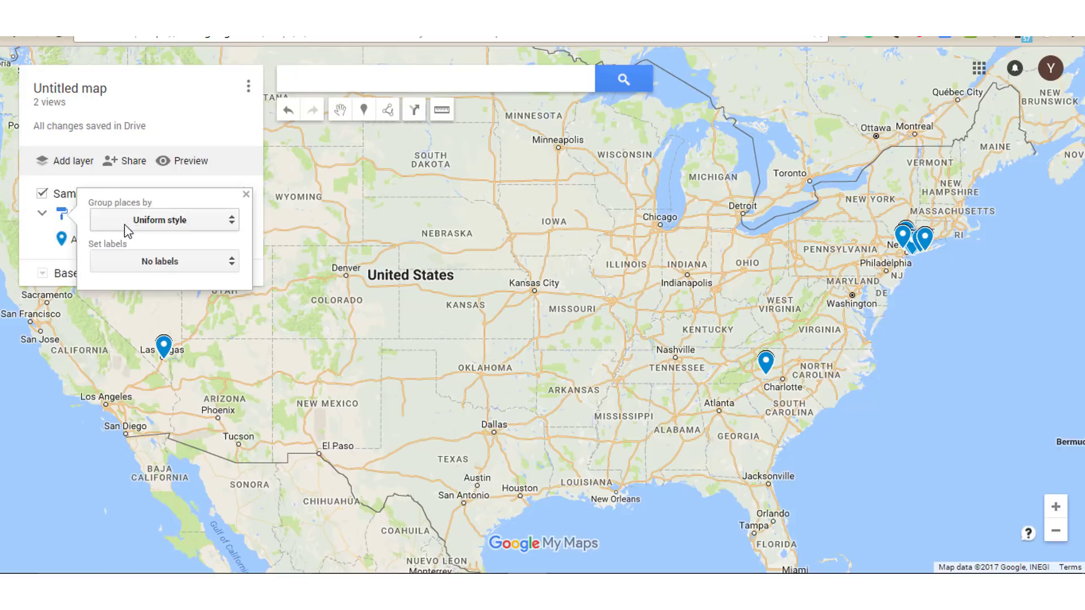
pyautogui.moveTo(133, 221)
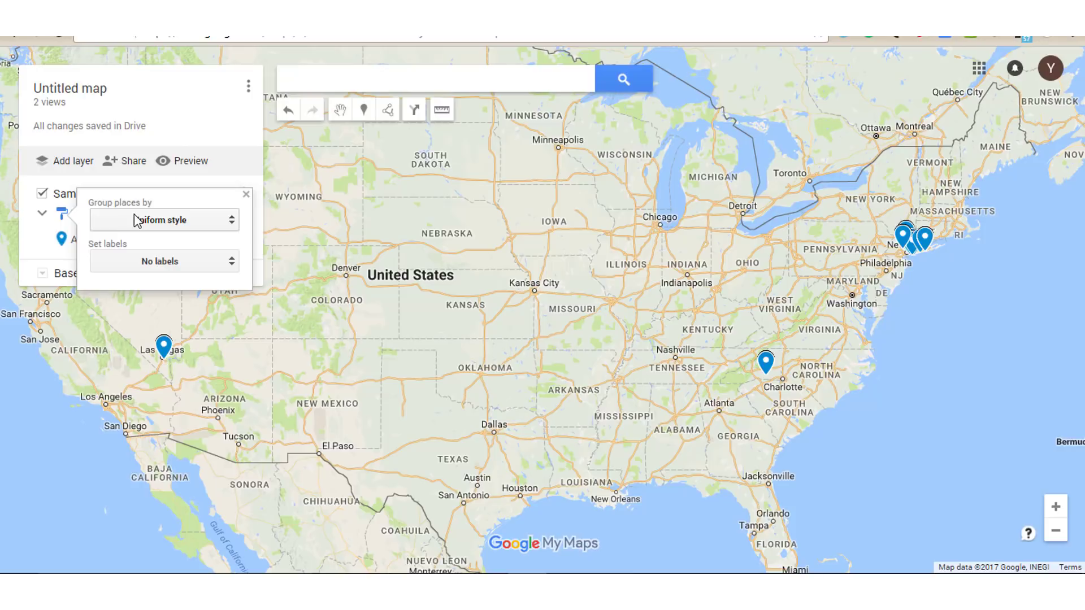
pyautogui.click(164, 219)
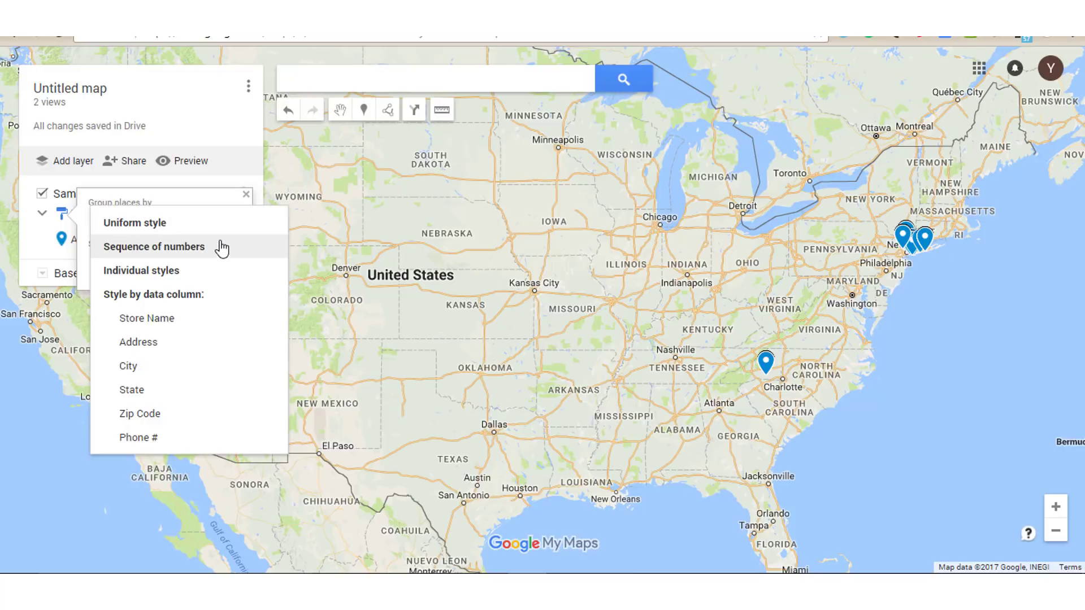
pyautogui.moveTo(204, 271)
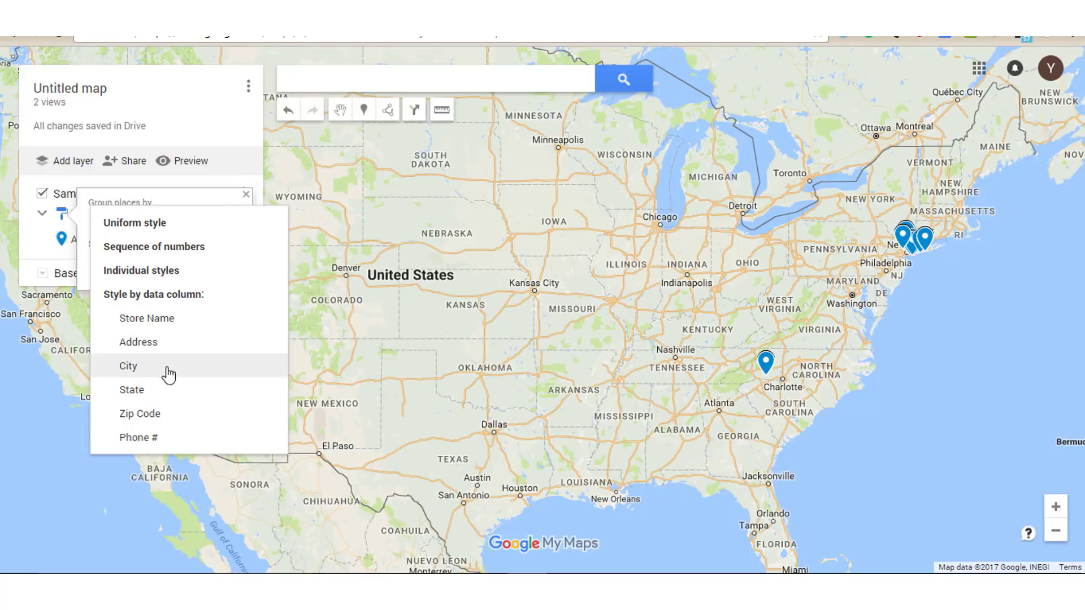
pyautogui.moveTo(158, 413)
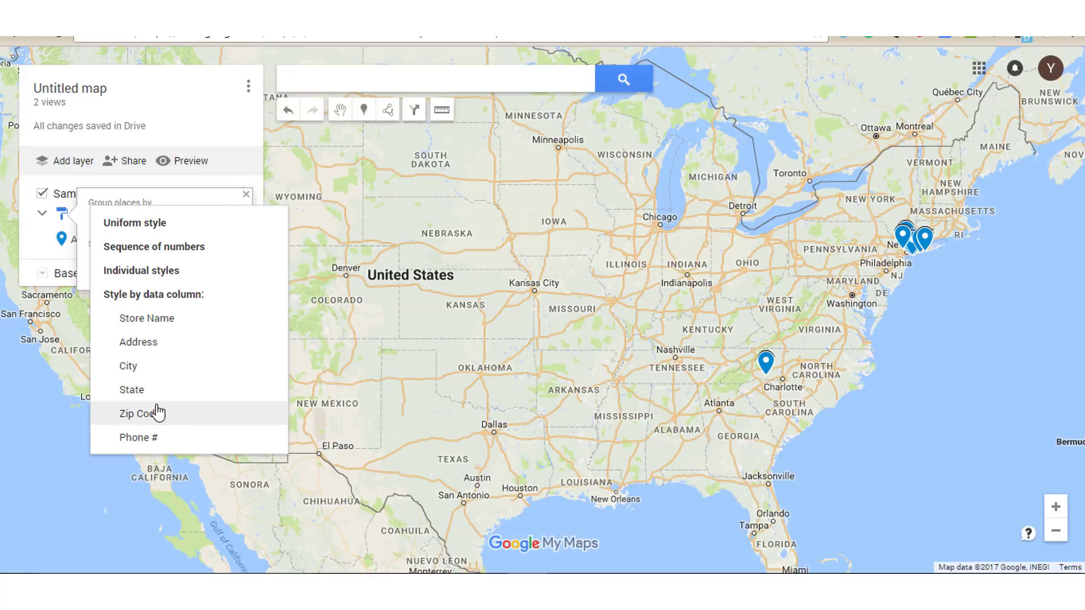
pyautogui.moveTo(149, 331)
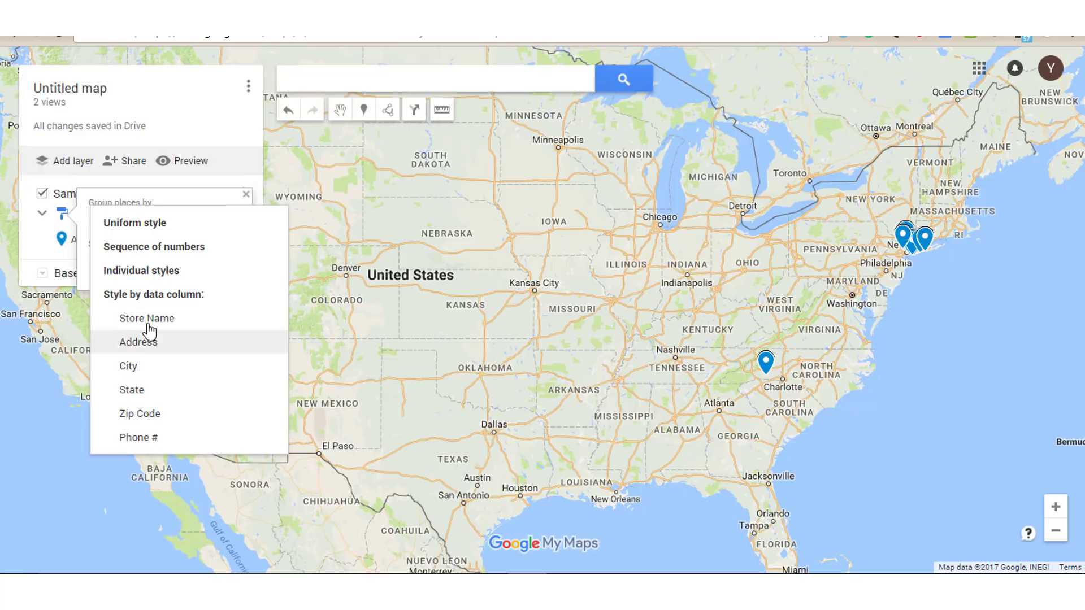
pyautogui.moveTo(145, 318)
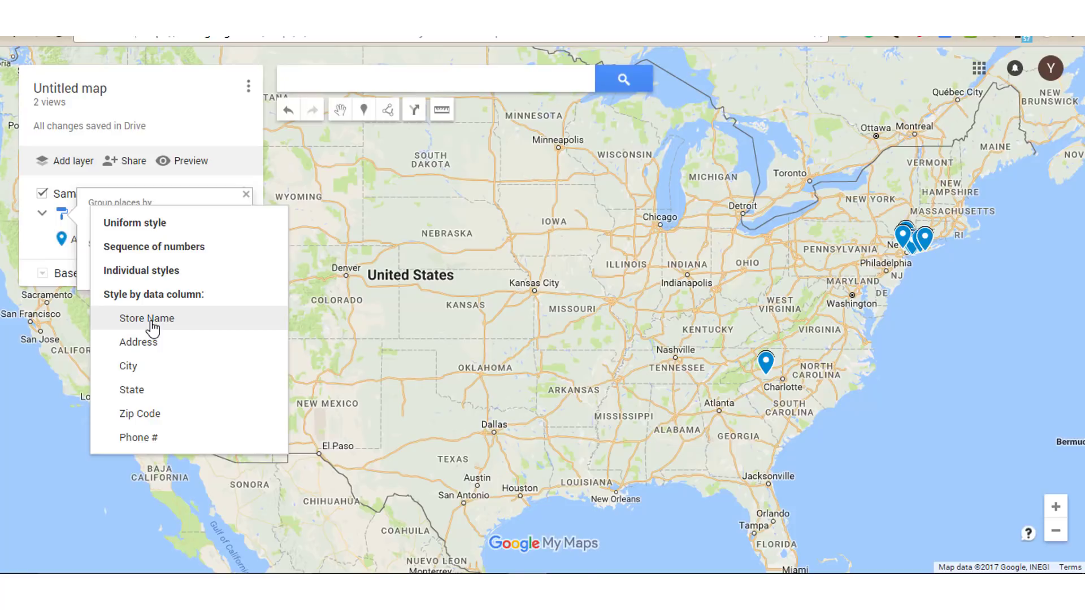
pyautogui.click(145, 318)
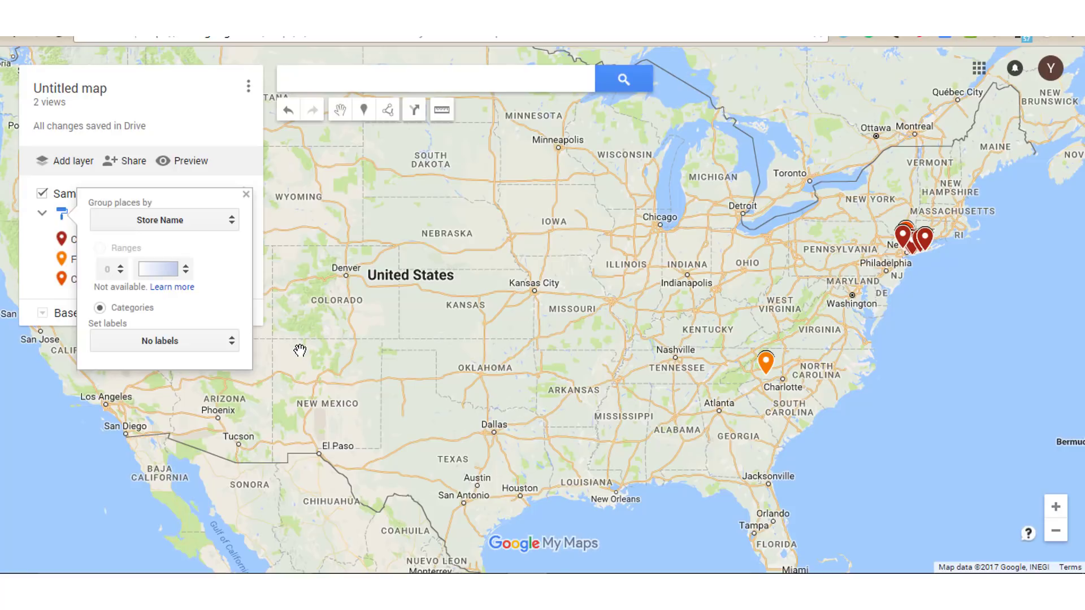
# Set the pin labels to Store Name and close the layer style panel
pyautogui.click(164, 340)
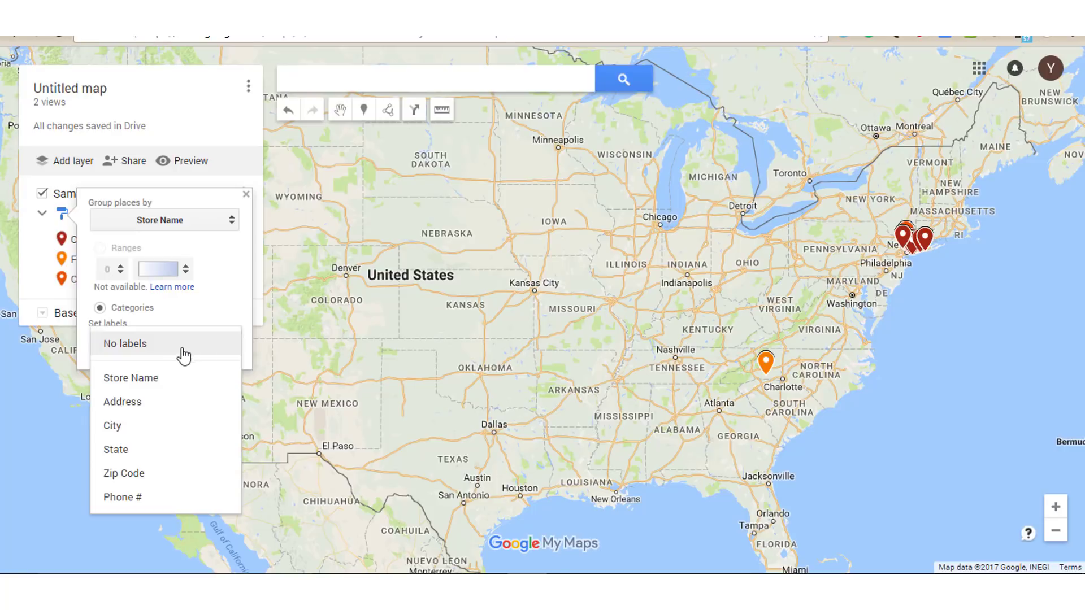
pyautogui.moveTo(335, 370)
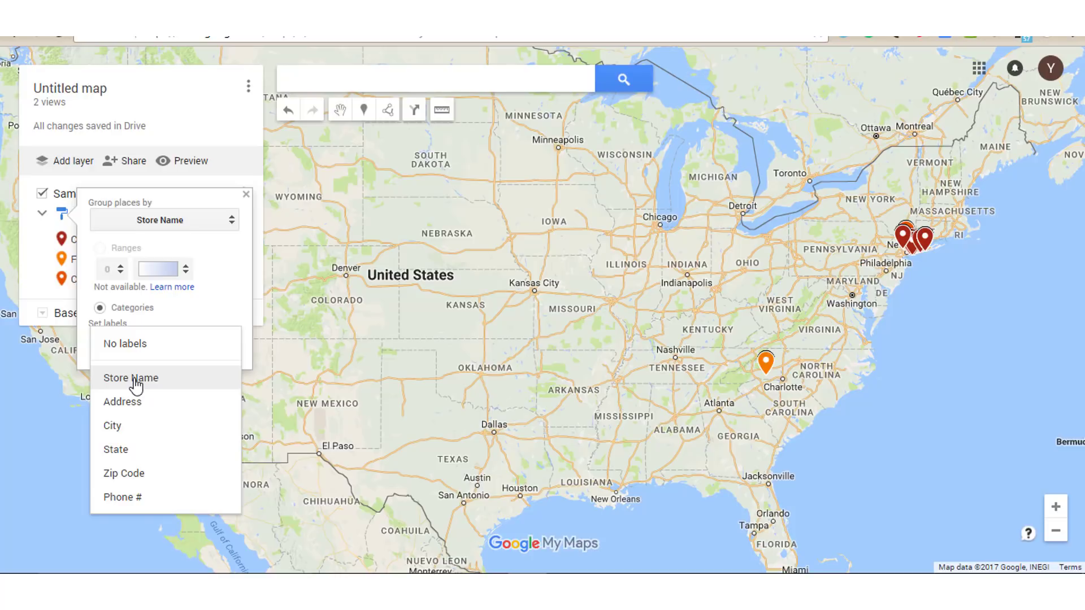
pyautogui.click(130, 378)
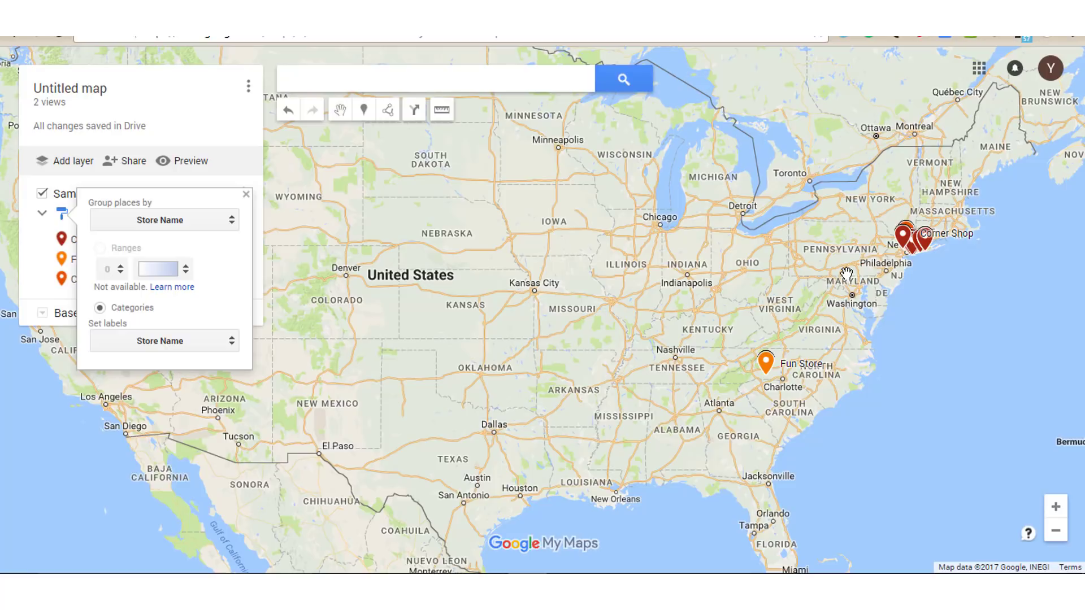
pyautogui.click(246, 194)
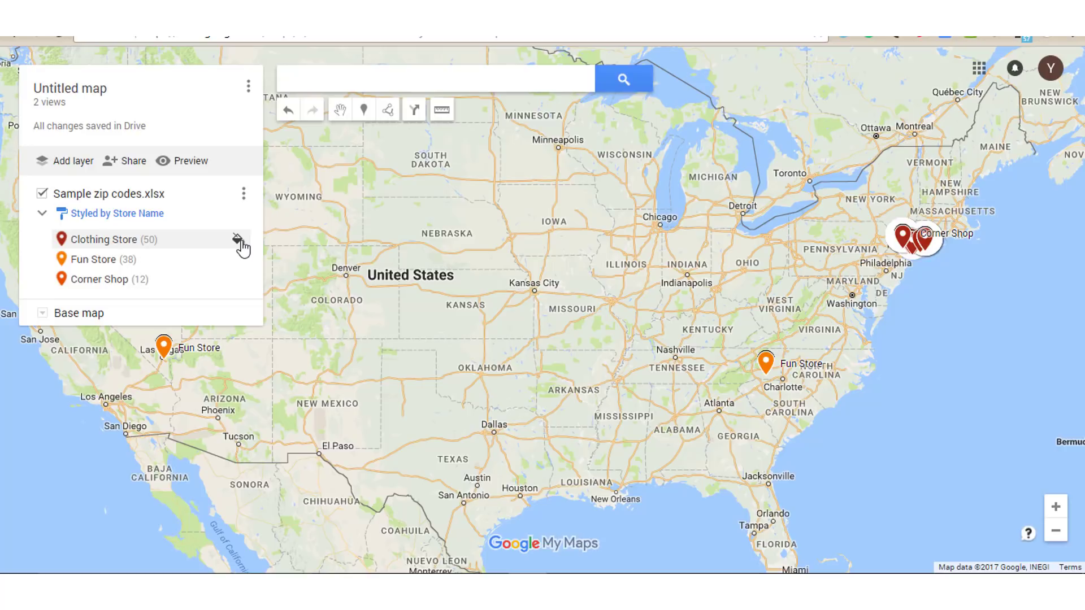
# Colour the Clothing Store category pins yellow
pyautogui.click(238, 239)
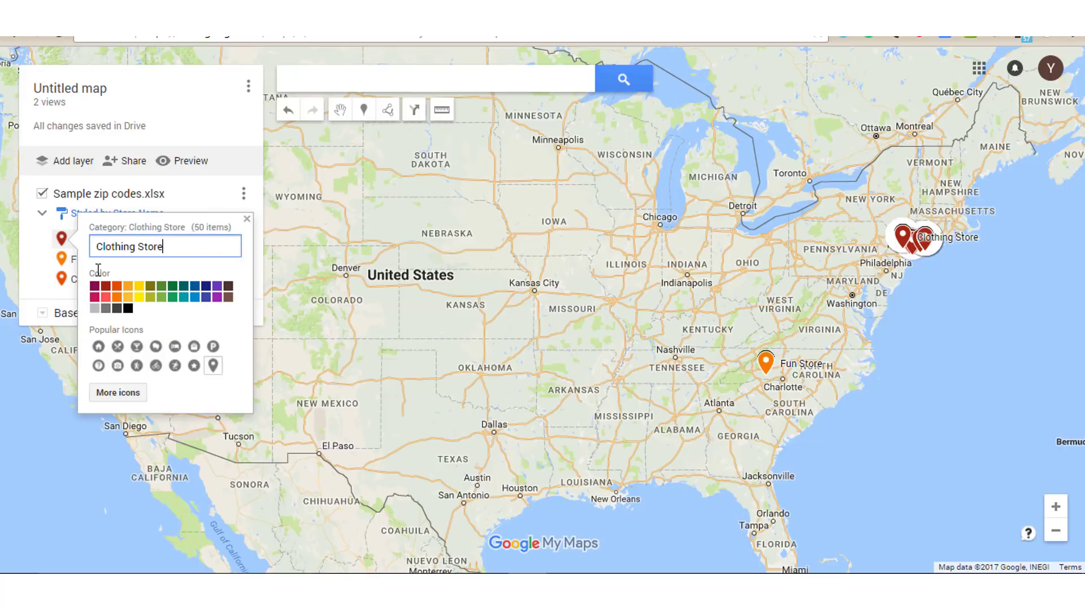
pyautogui.moveTo(138, 287)
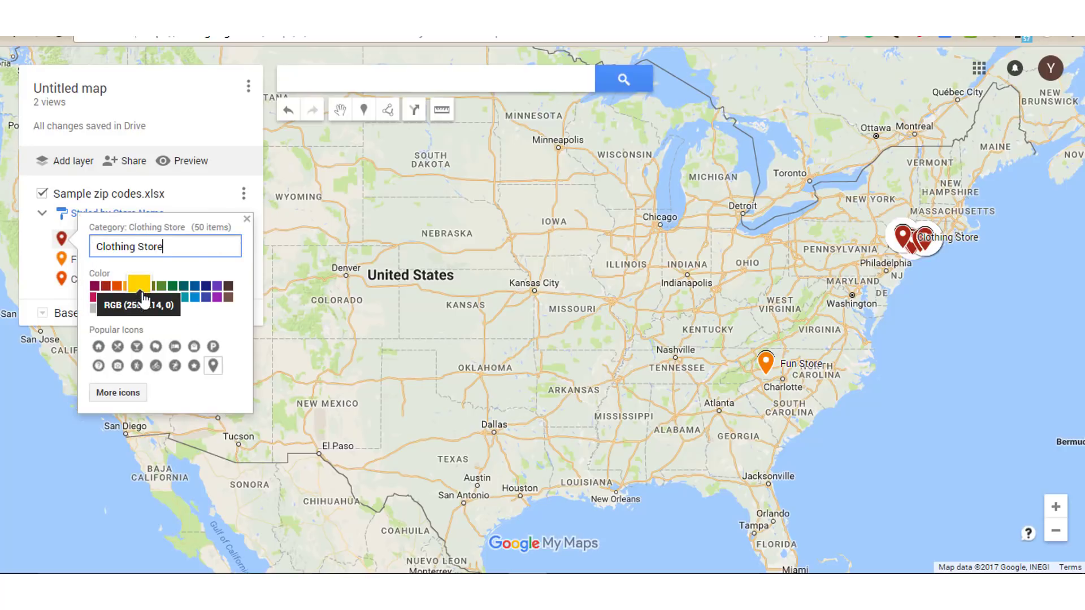
pyautogui.click(138, 289)
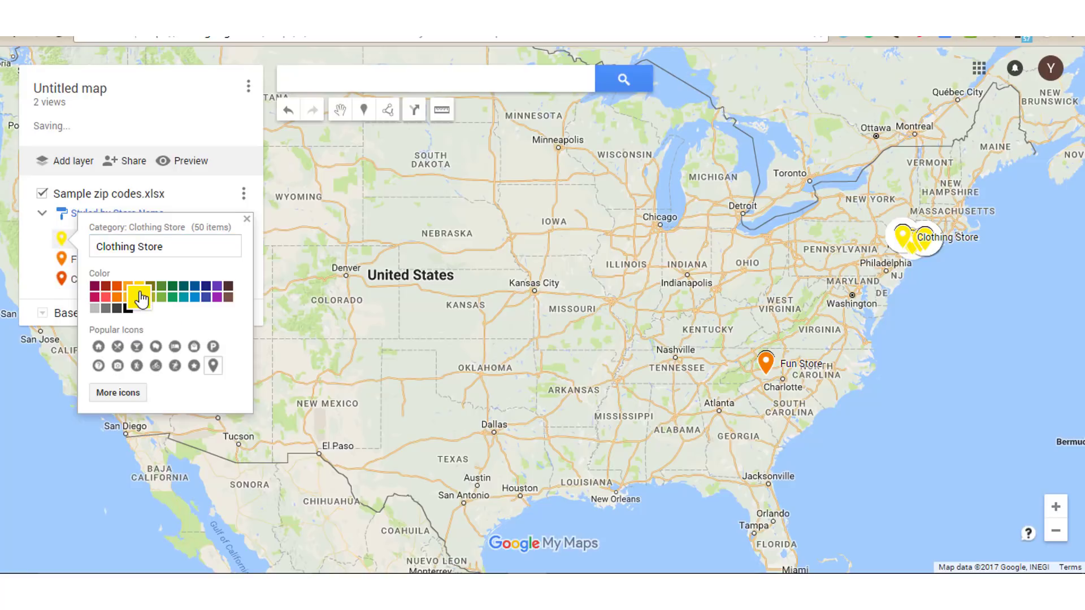
pyautogui.click(161, 297)
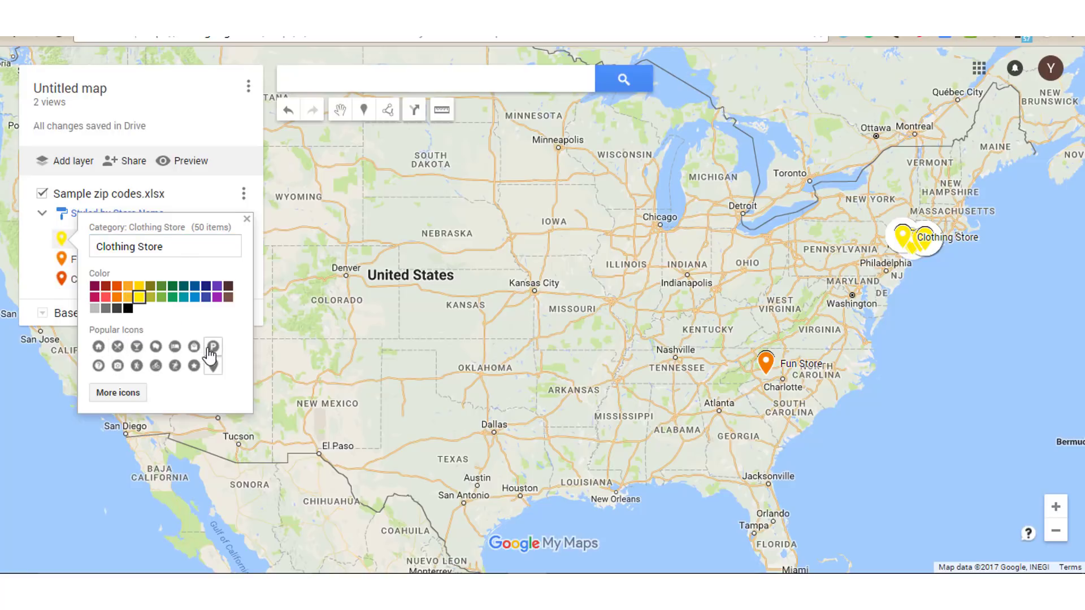
# Try the P and another symbol for Clothing Store pins, then browse More icons
pyautogui.click(212, 346)
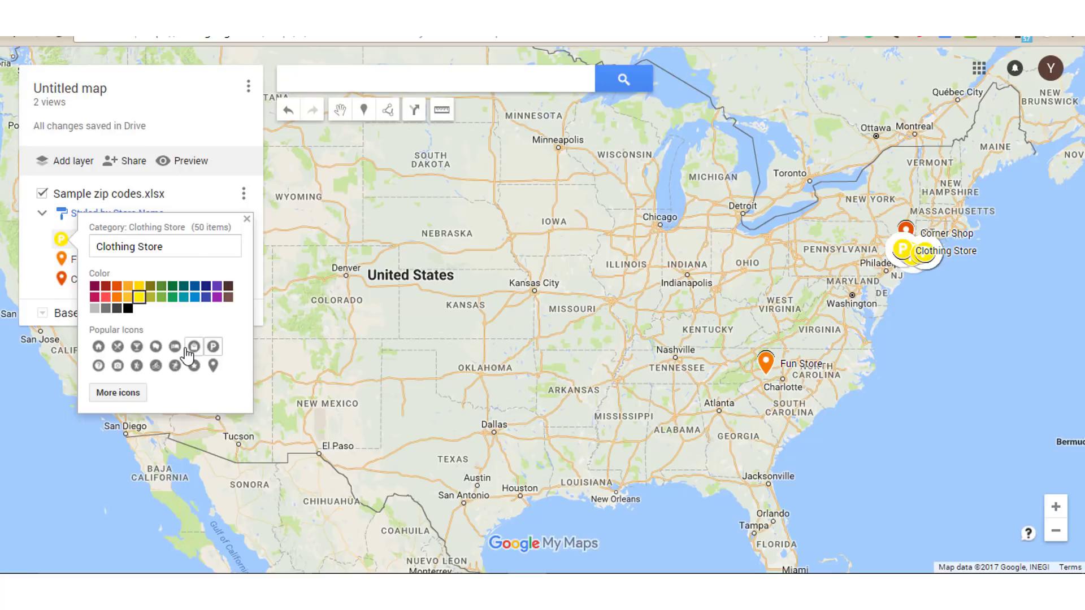
pyautogui.click(175, 347)
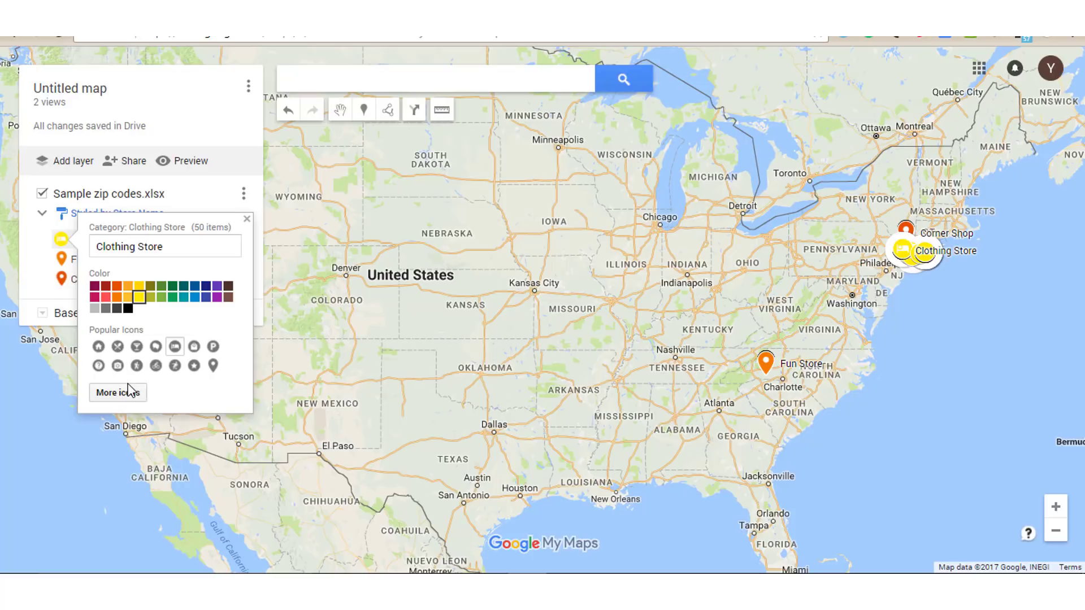
pyautogui.click(117, 392)
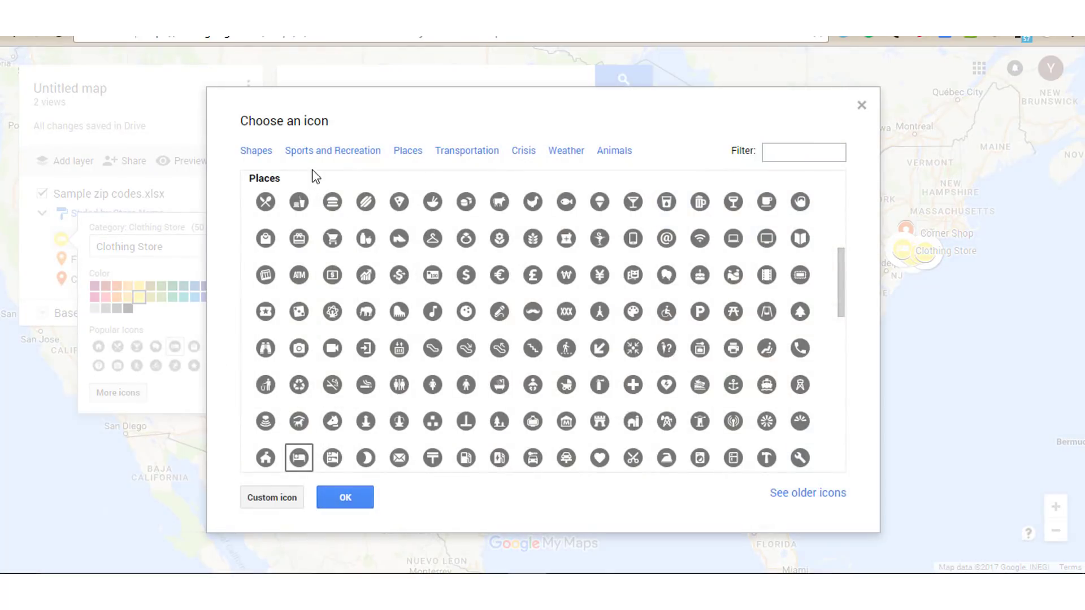
pyautogui.moveTo(567, 259)
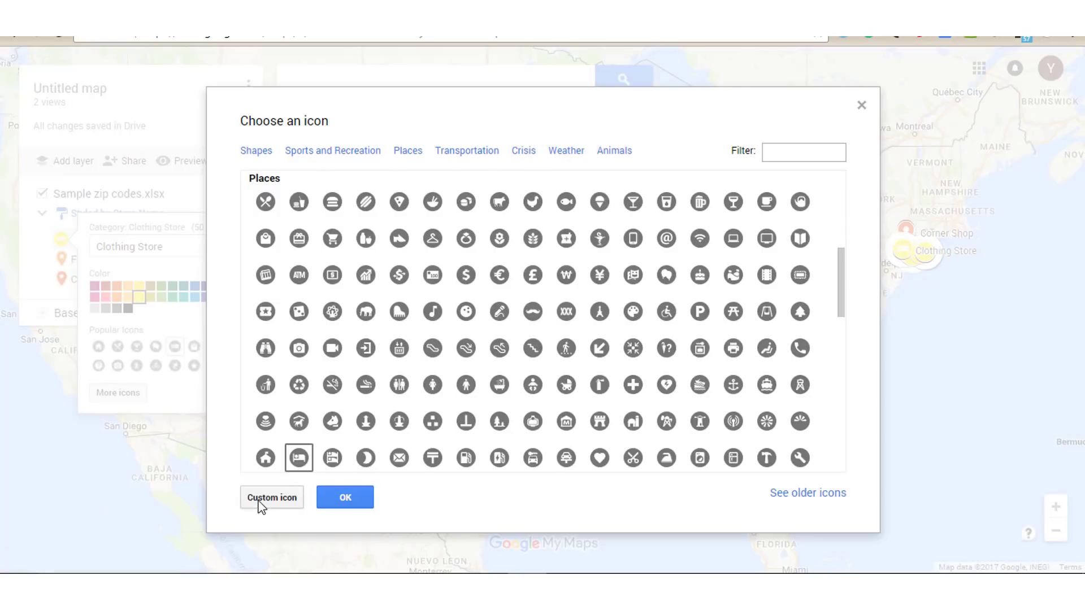
pyautogui.moveTo(268, 508)
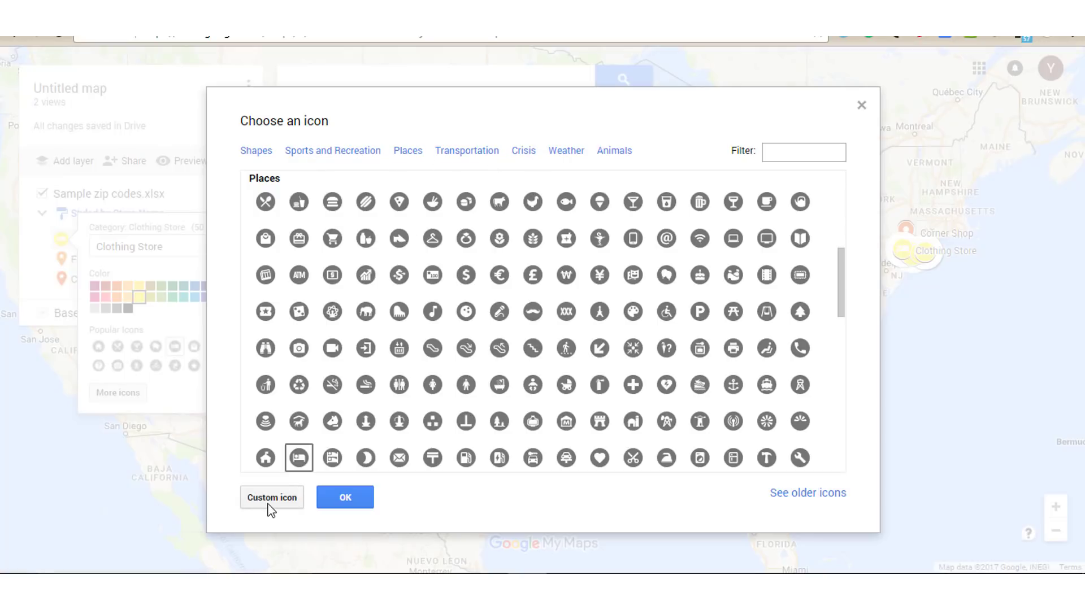
pyautogui.moveTo(313, 505)
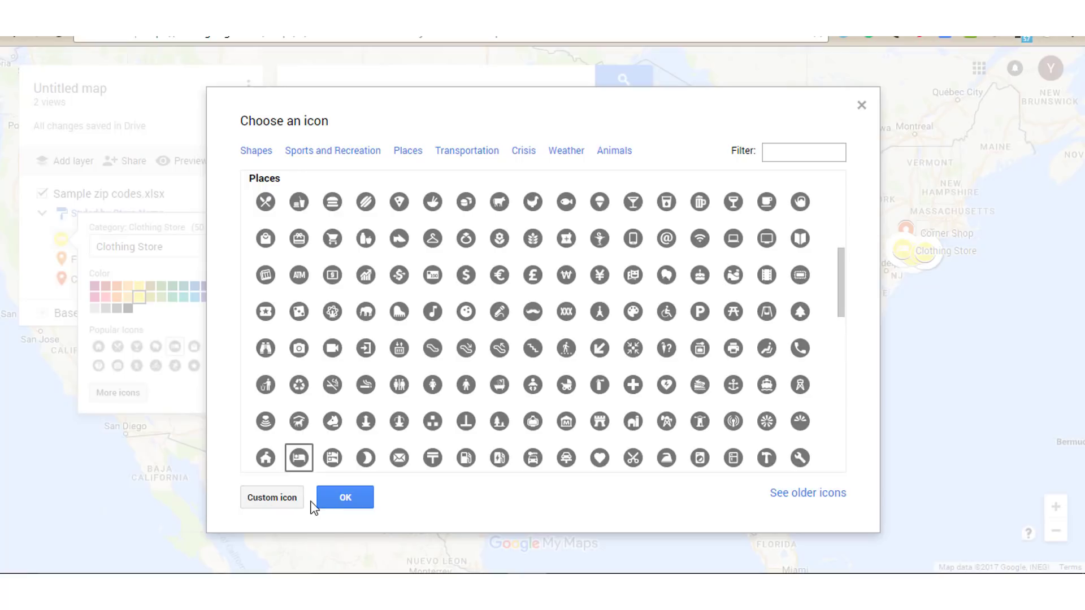
pyautogui.moveTo(864, 107)
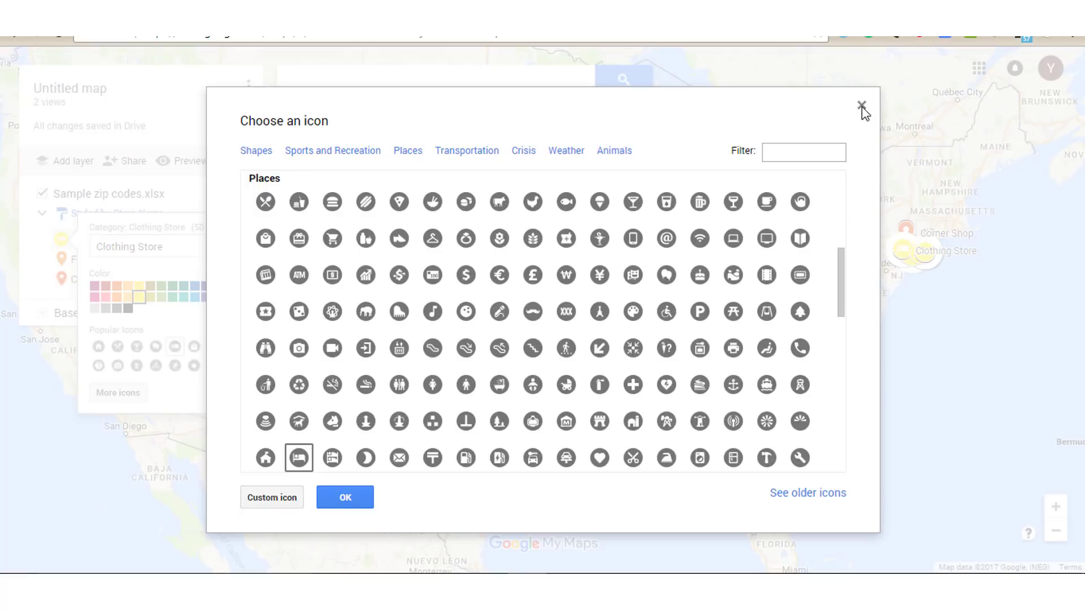
# Dismiss the icon catalogue without choosing and close the Clothing Store style popup
pyautogui.click(862, 107)
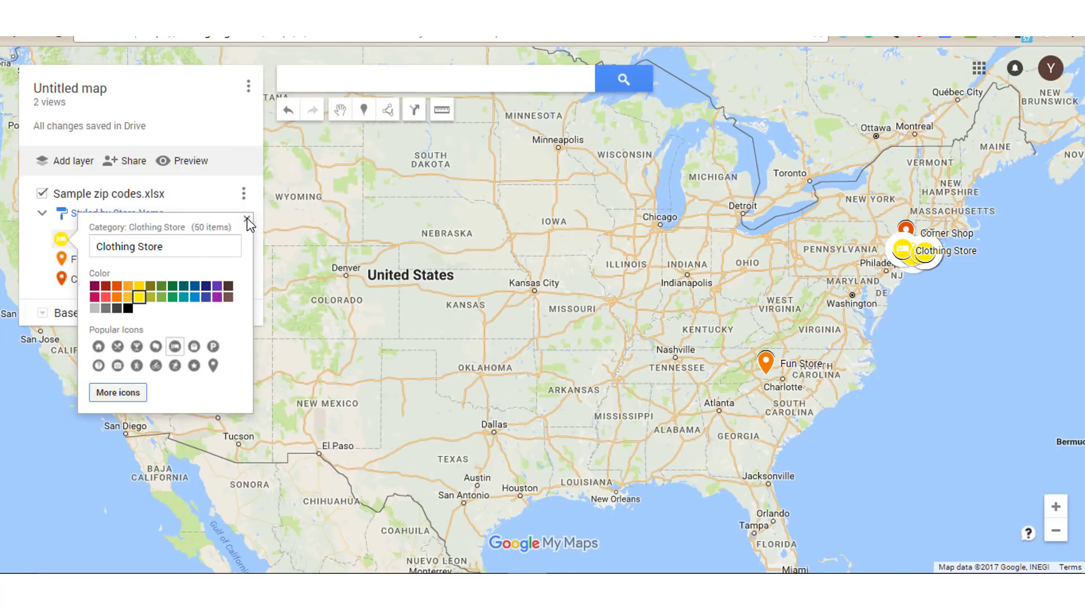
pyautogui.click(247, 220)
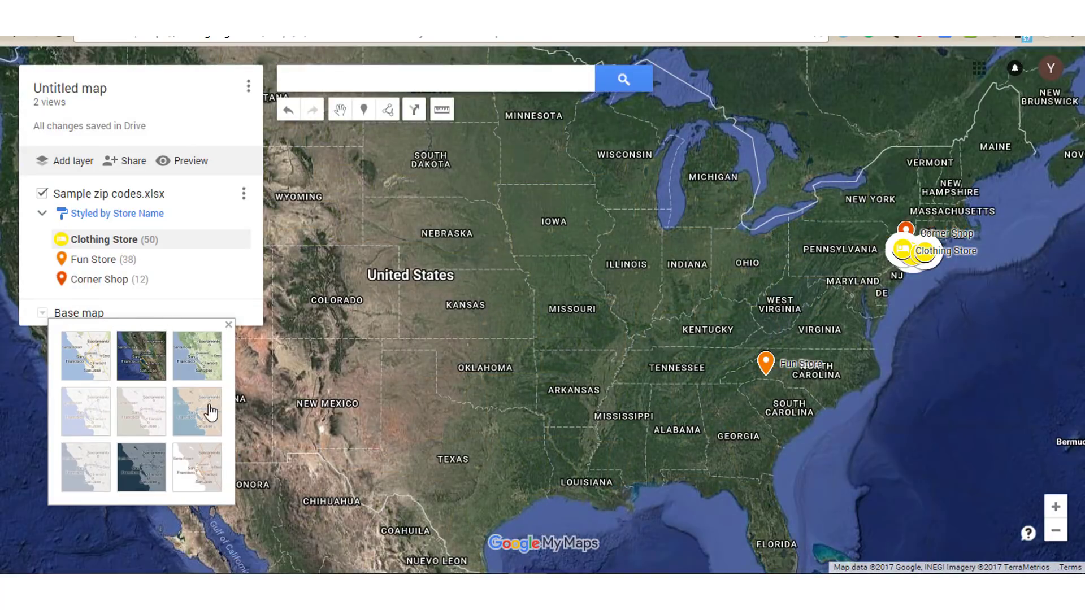
pyautogui.click(197, 355)
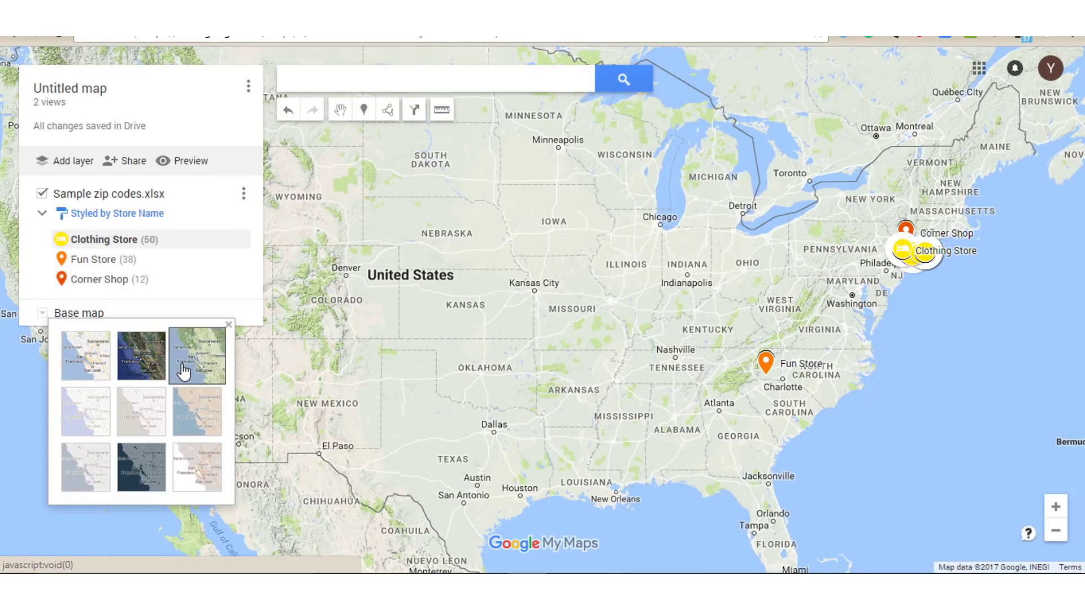
pyautogui.moveTo(85, 356)
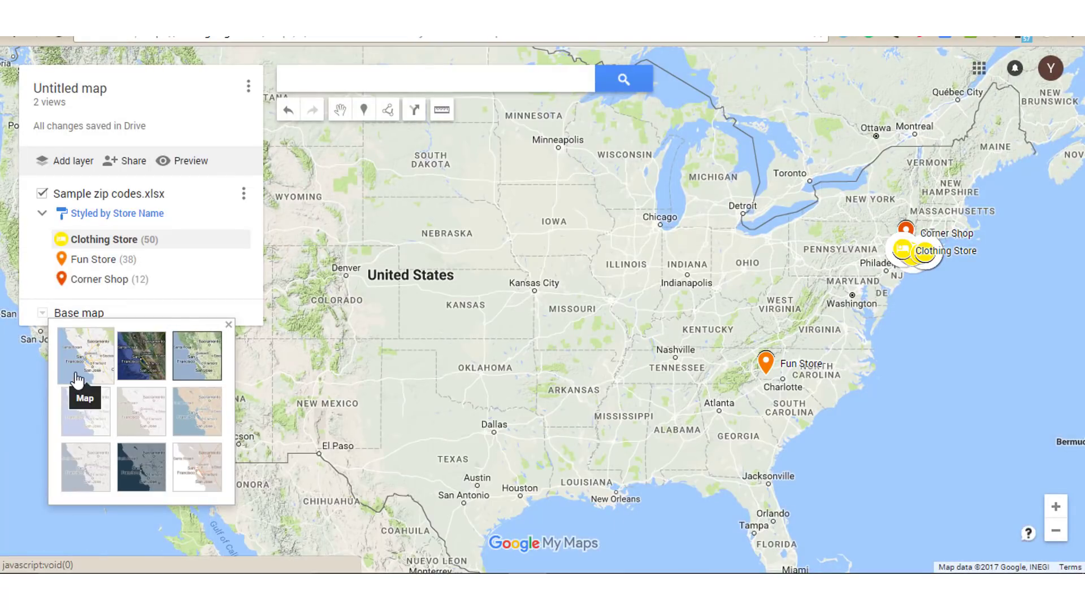
pyautogui.click(84, 357)
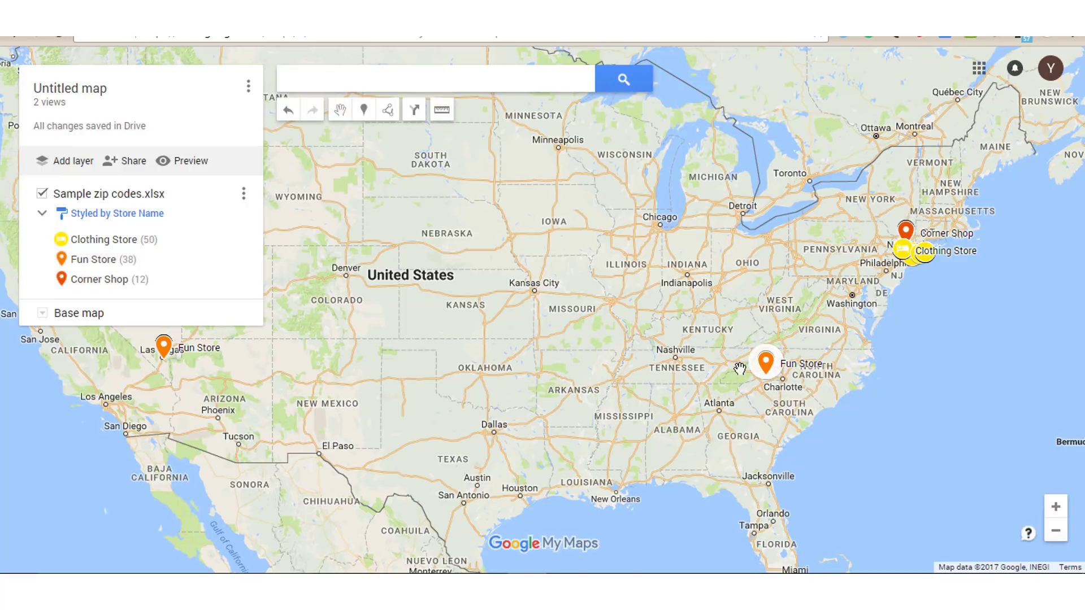
# Hide Address from the Fun Store pin's details, keeping Zip Code and Phone #
pyautogui.click(765, 362)
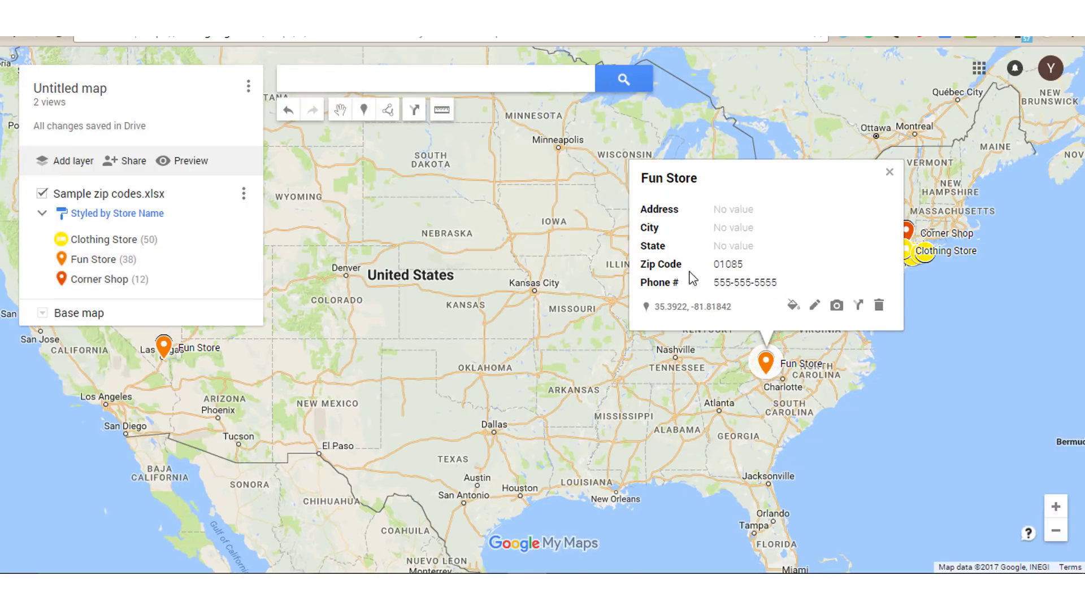
pyautogui.moveTo(682, 232)
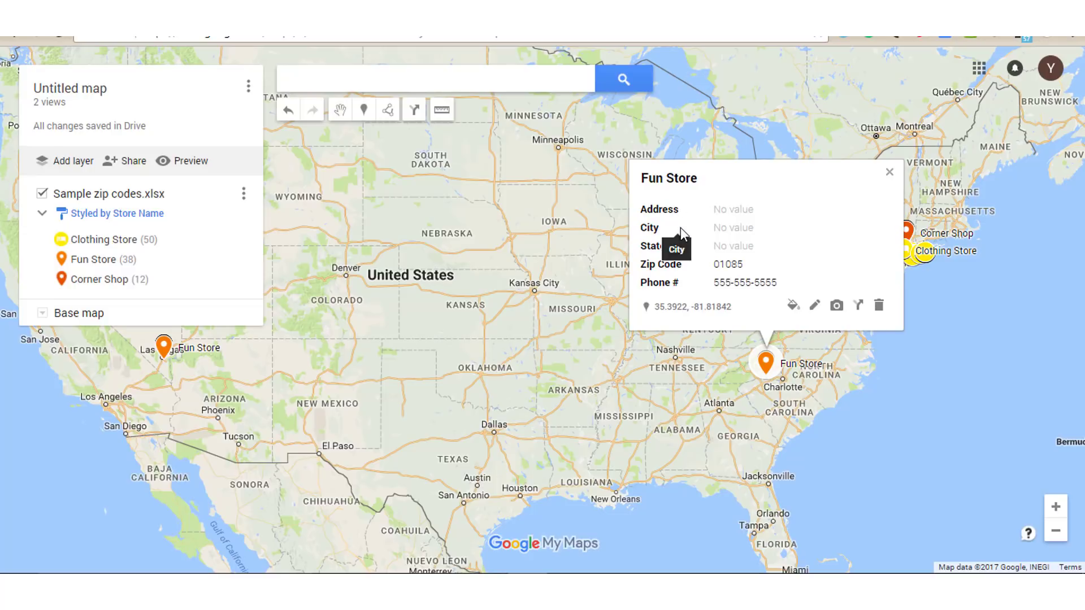
pyautogui.moveTo(697, 207)
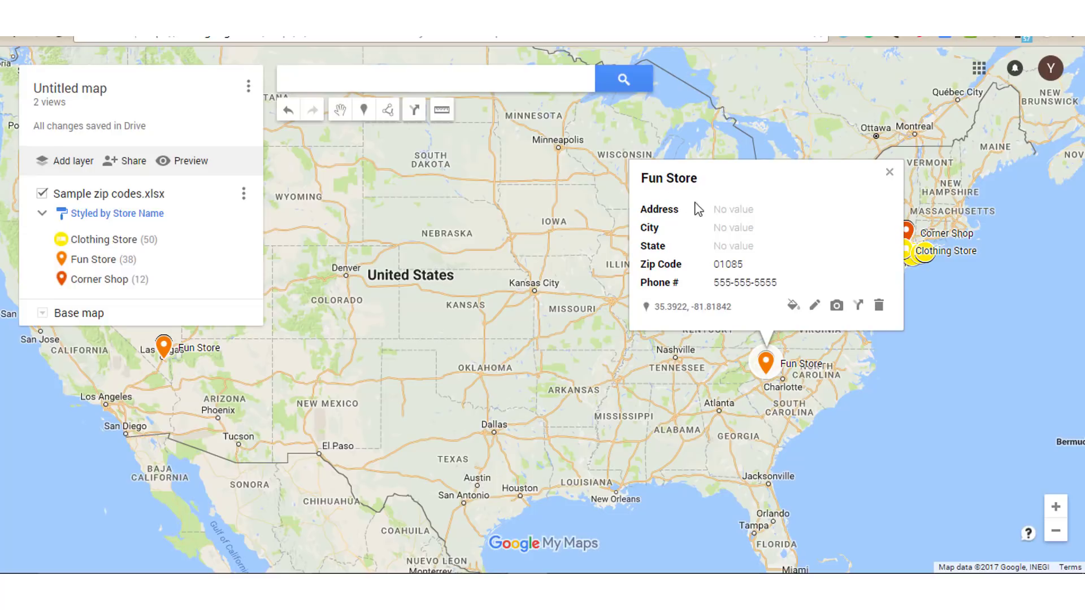
pyautogui.moveTo(732, 231)
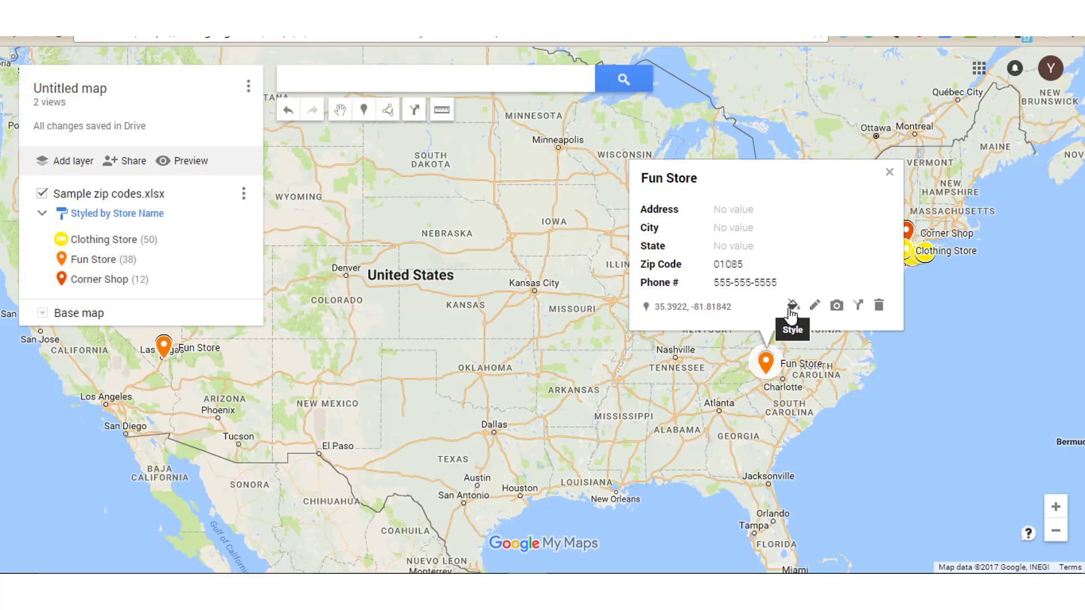
pyautogui.moveTo(879, 304)
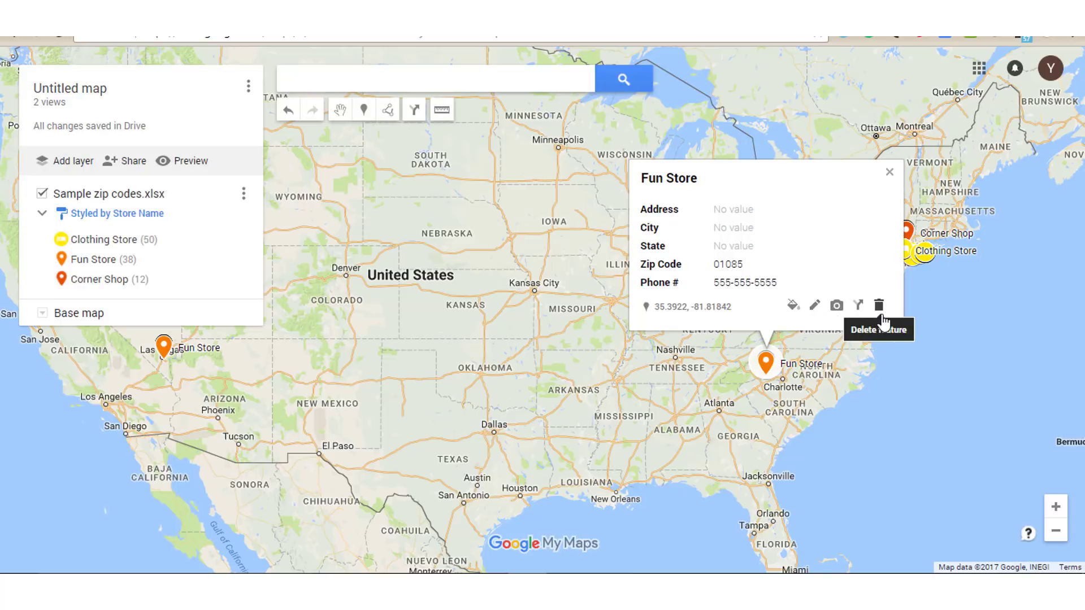
pyautogui.moveTo(836, 306)
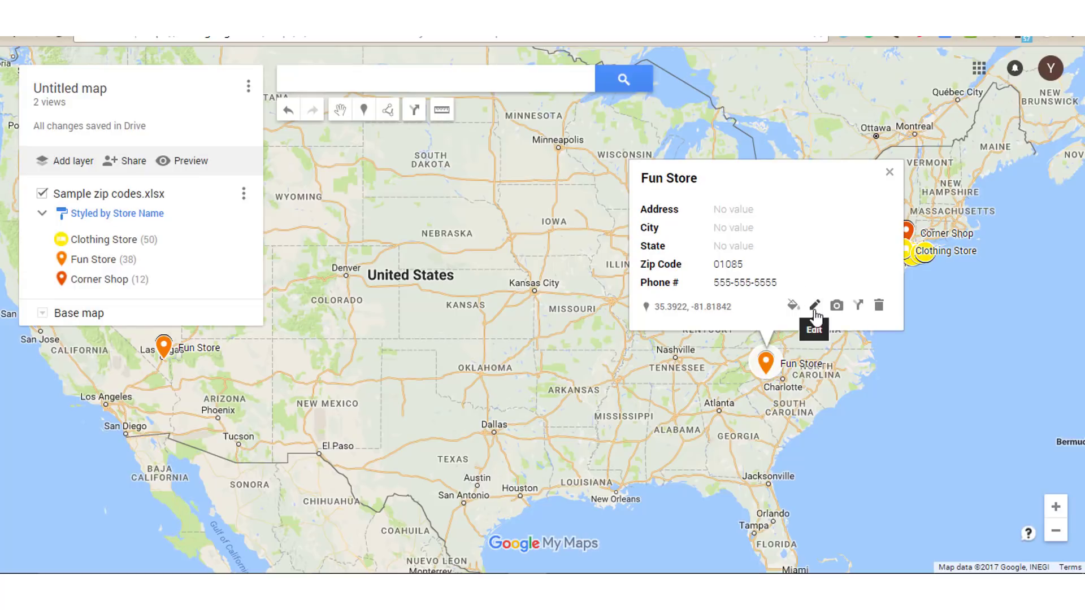
pyautogui.click(814, 306)
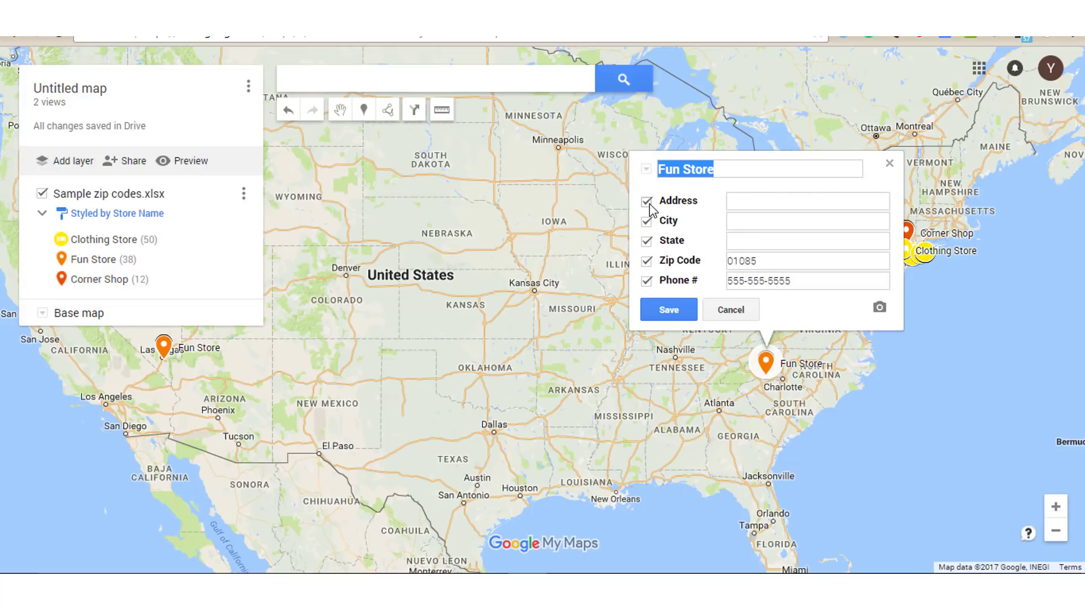
pyautogui.click(645, 201)
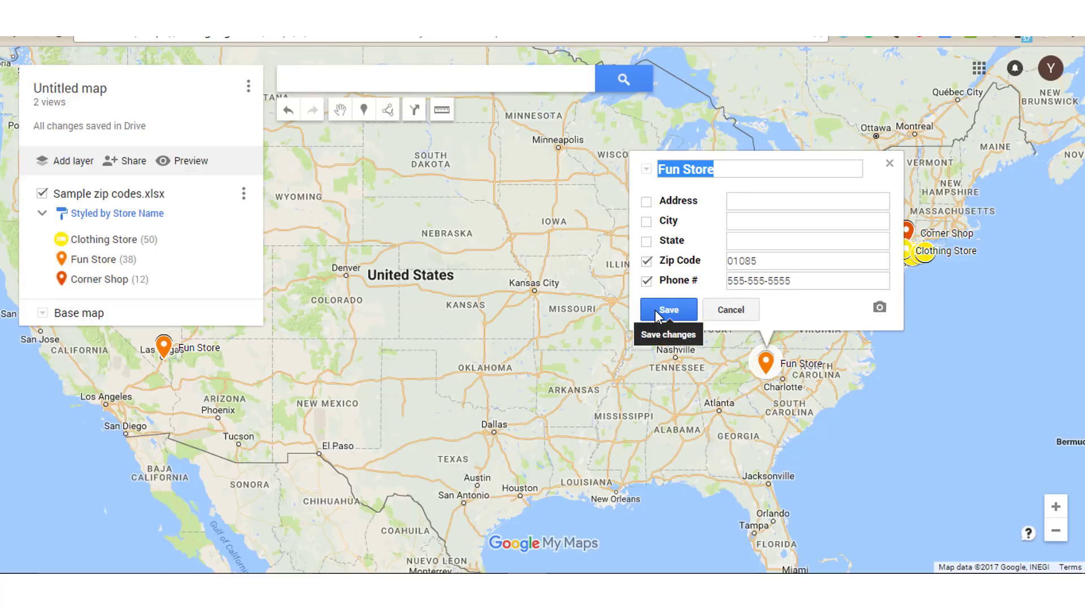
pyautogui.click(667, 309)
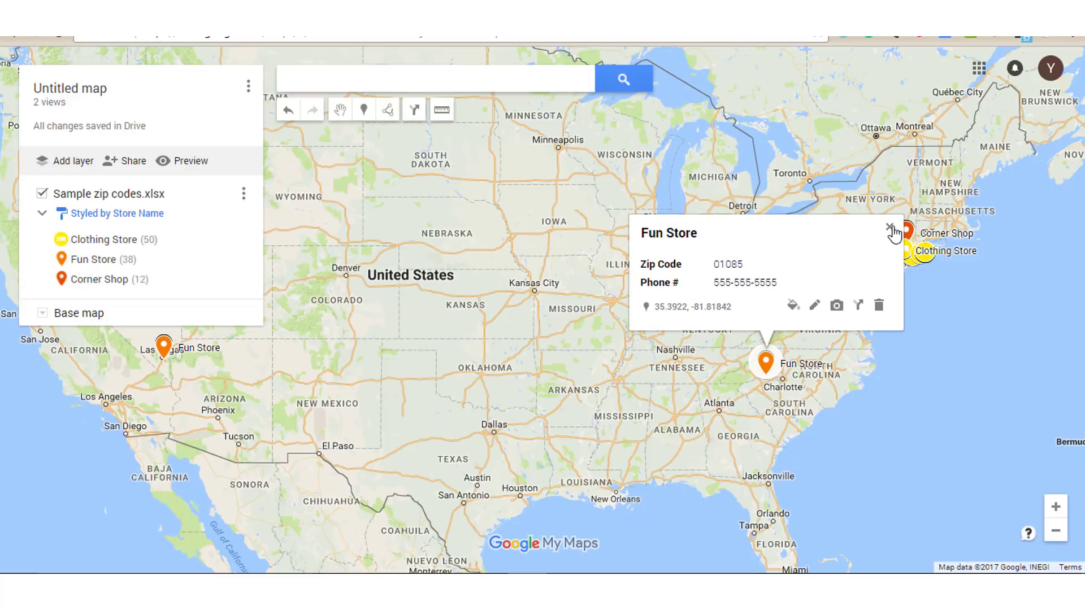
pyautogui.click(891, 229)
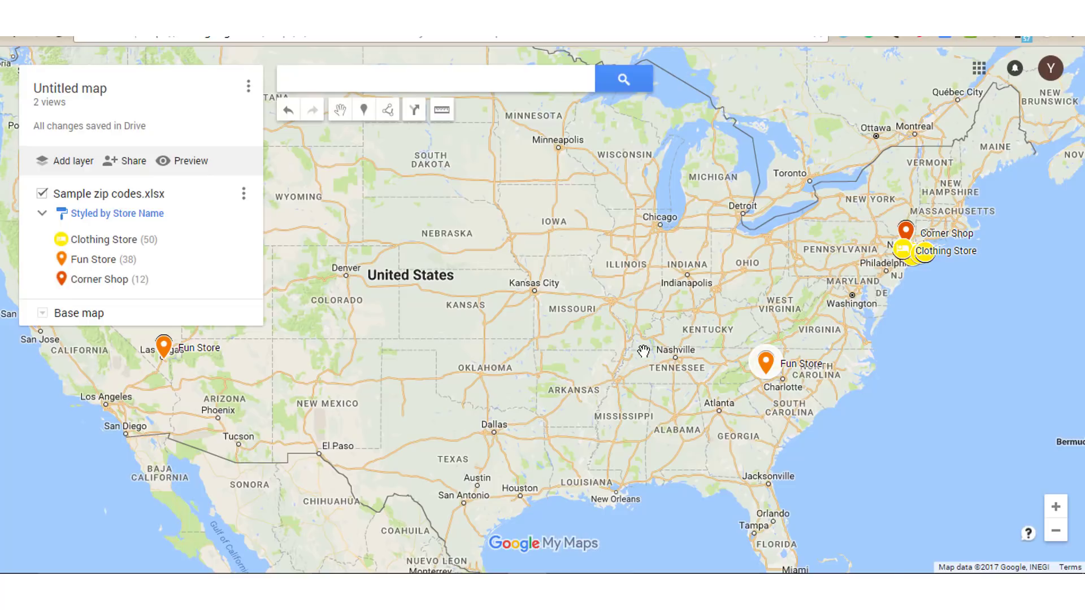
pyautogui.click(162, 346)
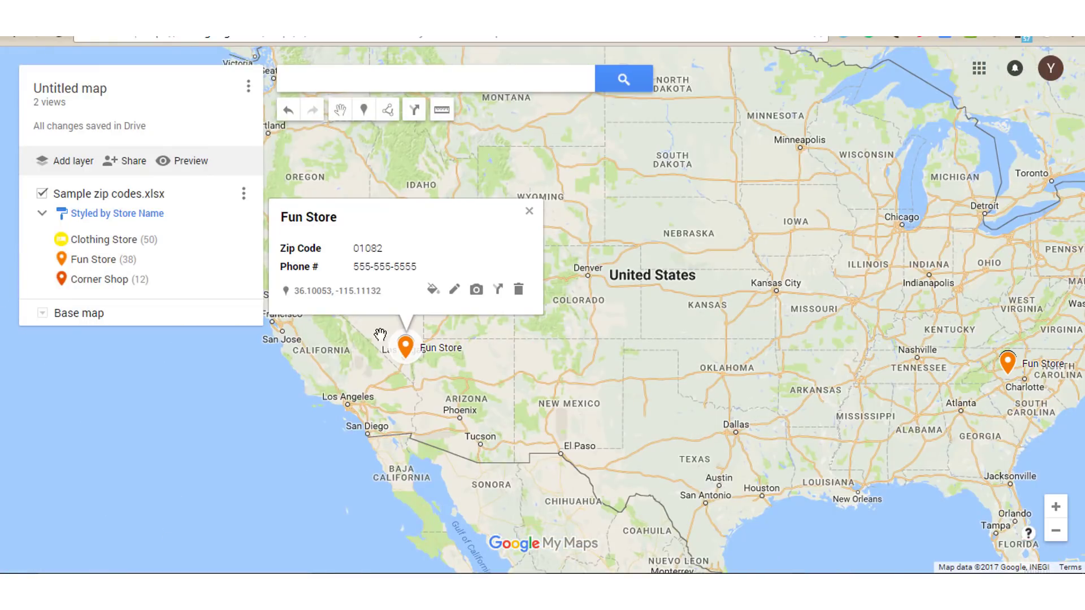
pyautogui.moveTo(761, 413)
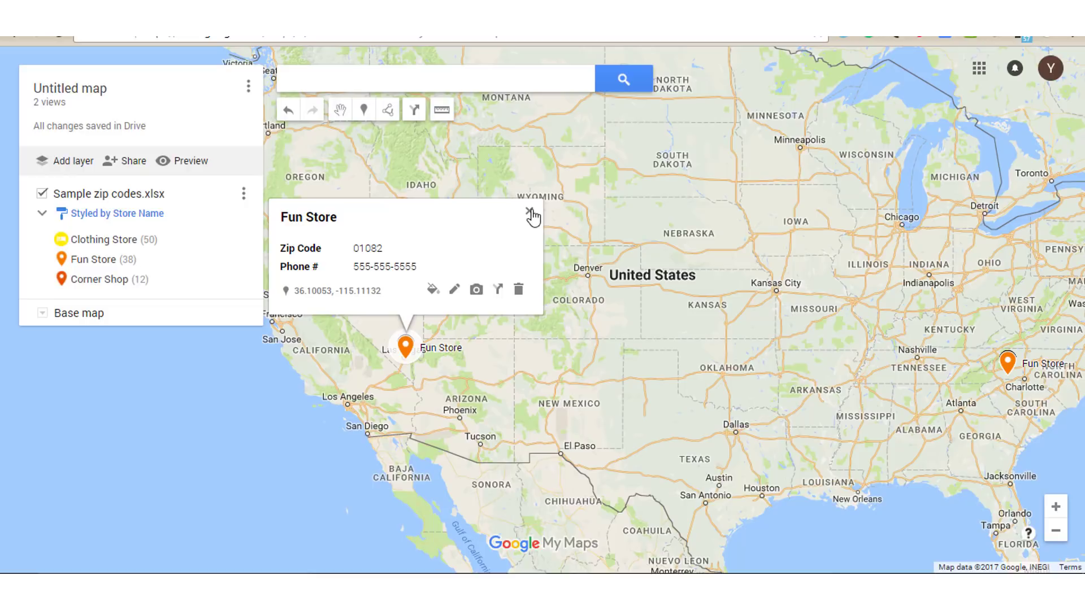
pyautogui.click(532, 212)
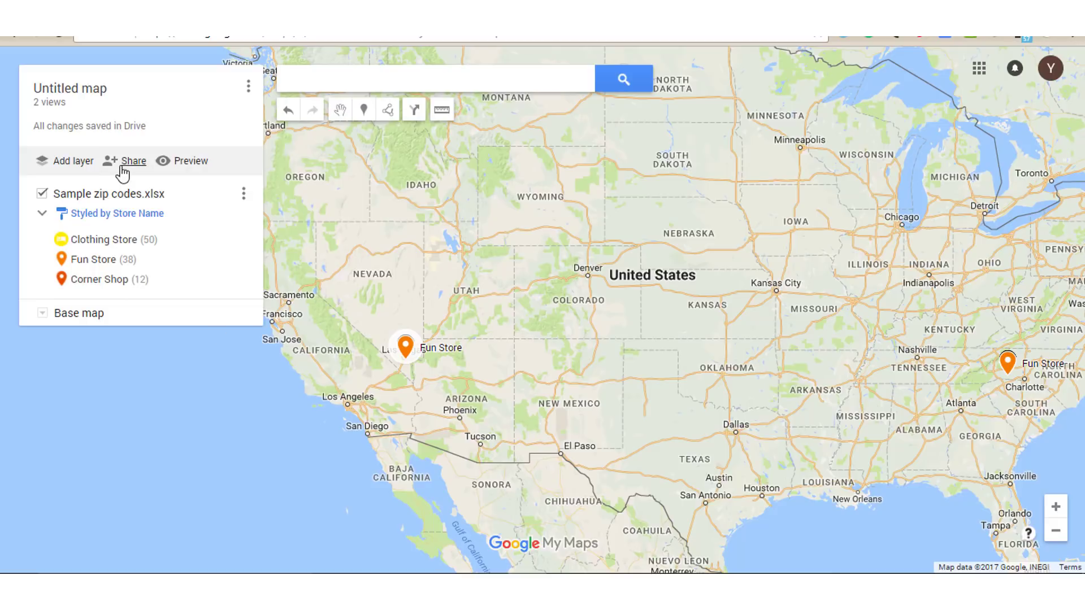
pyautogui.moveTo(129, 166)
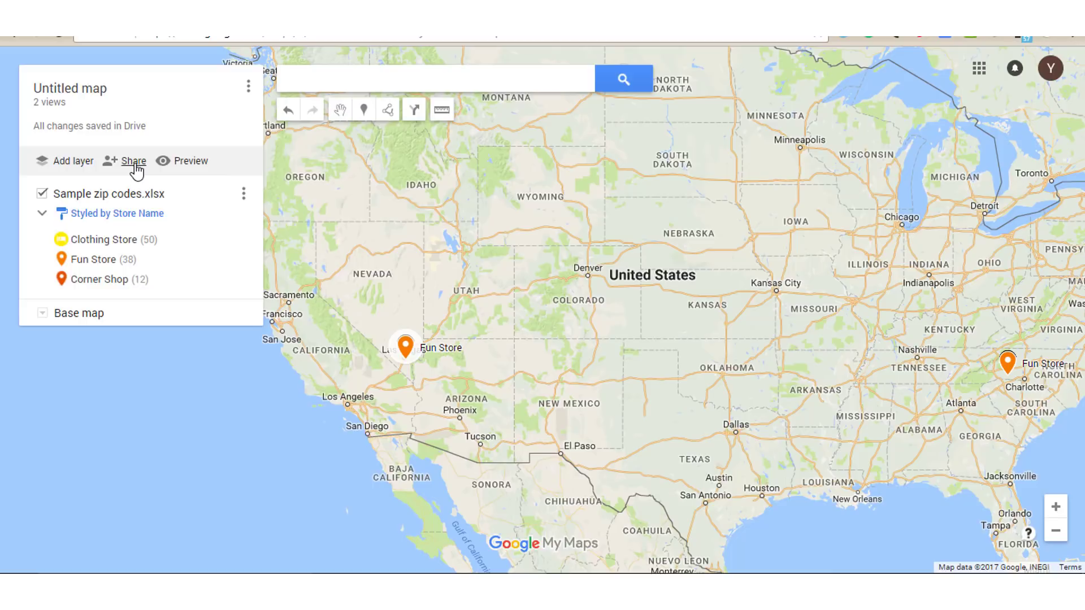
# Review map sharing, keeping link access 'Off - Specific people' and saving
pyautogui.click(131, 161)
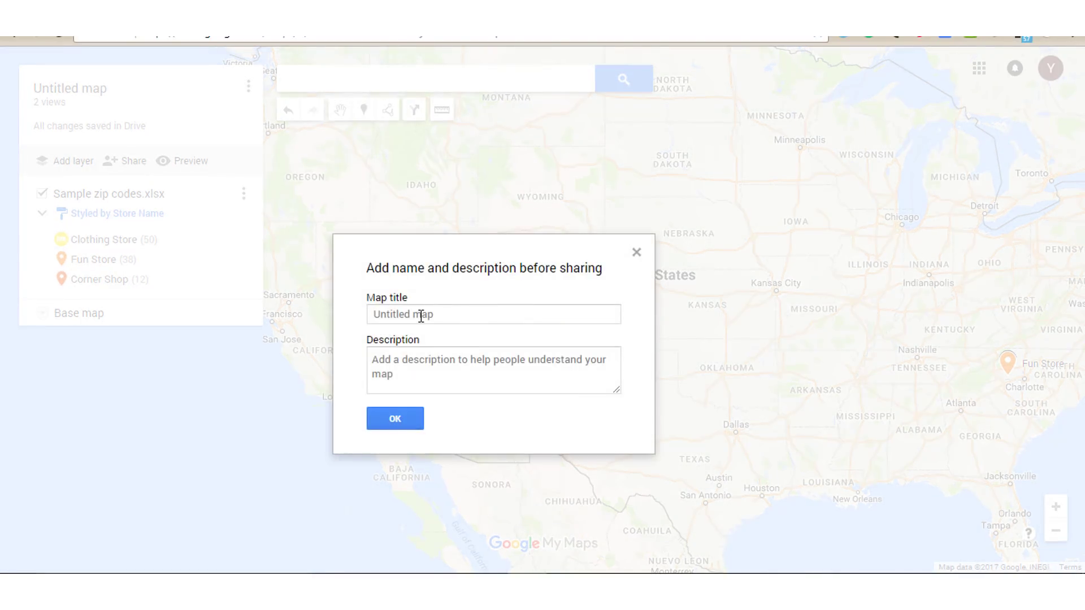
pyautogui.moveTo(466, 322)
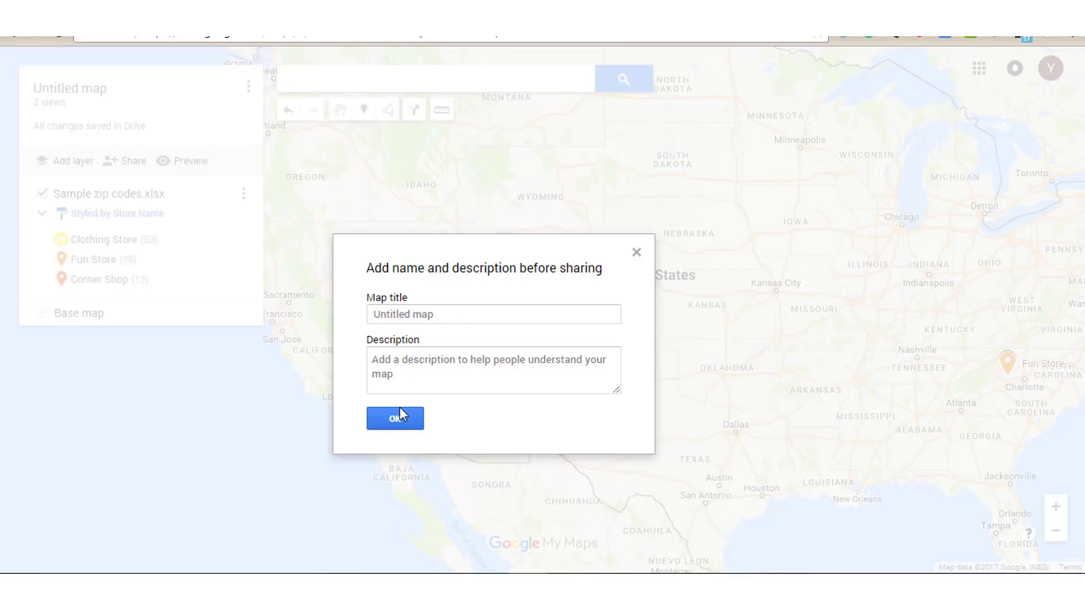
pyautogui.click(395, 418)
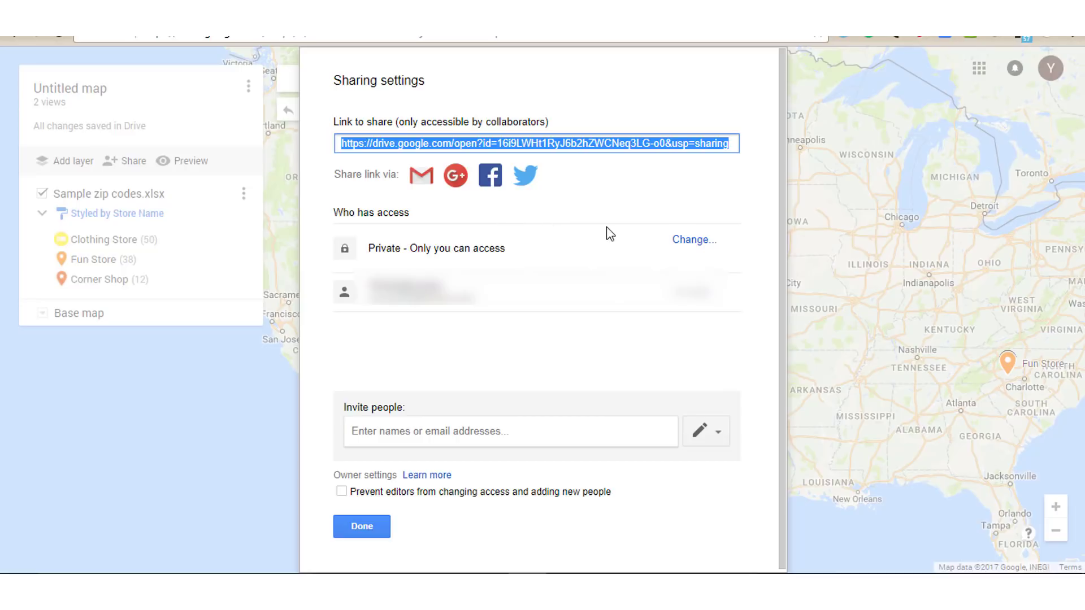
pyautogui.moveTo(334, 255)
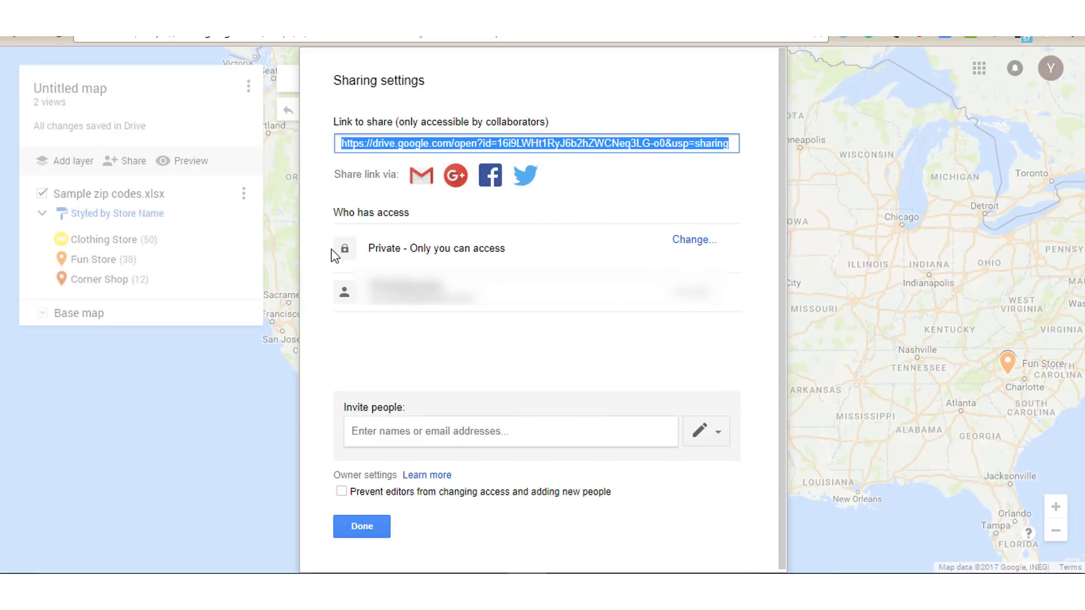
pyautogui.moveTo(531, 254)
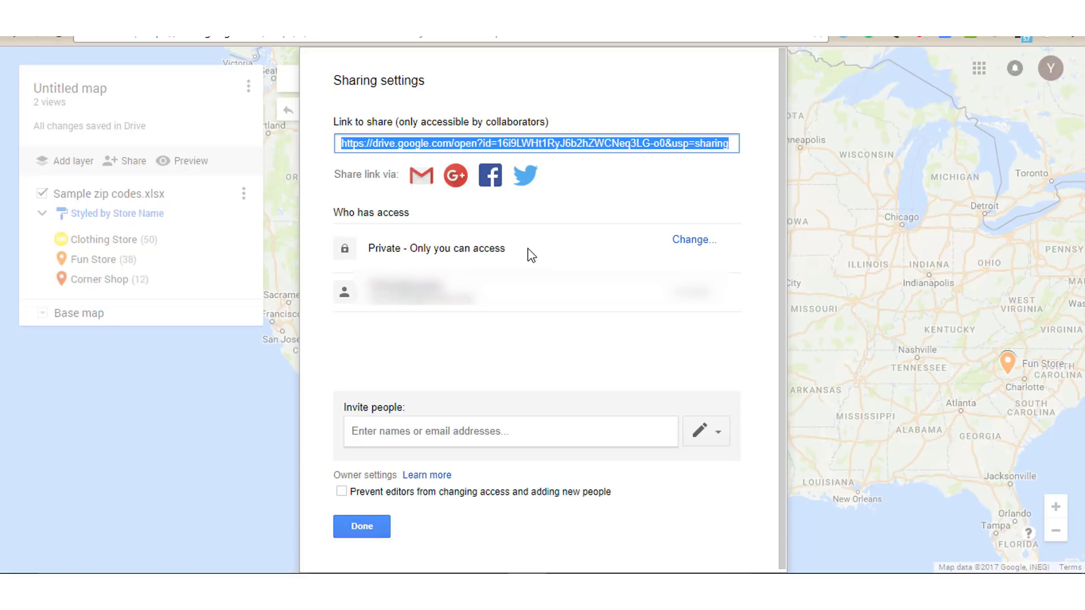
pyautogui.moveTo(671, 153)
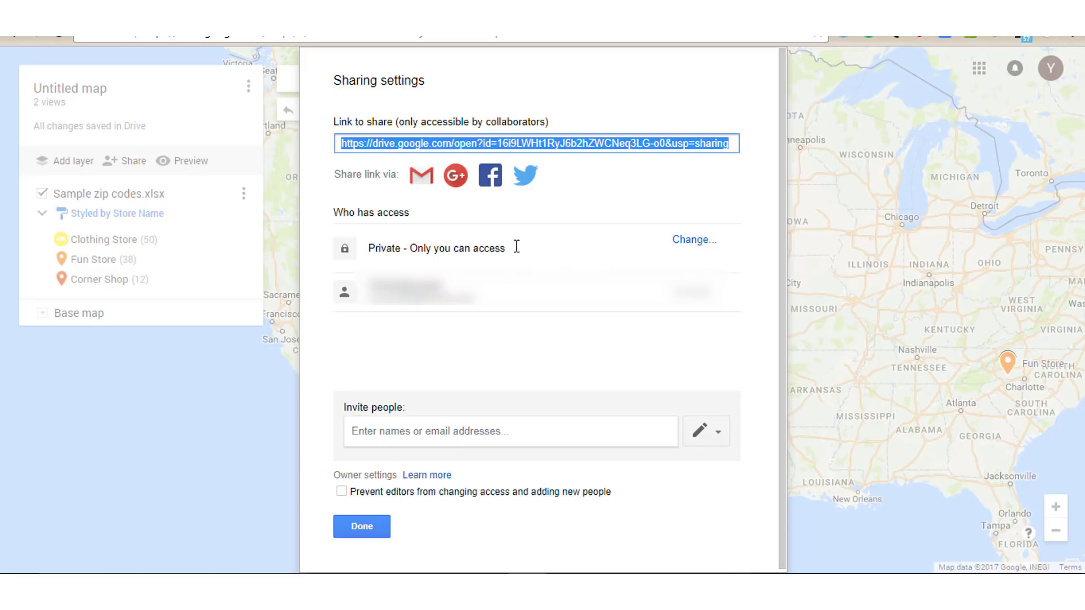
pyautogui.click(693, 240)
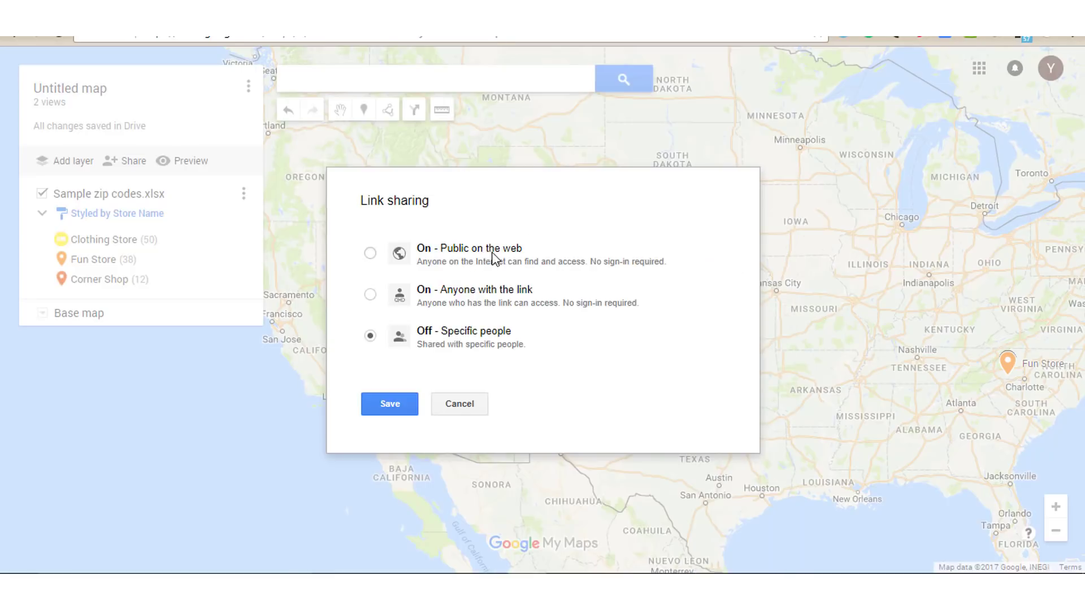
pyautogui.moveTo(493, 261)
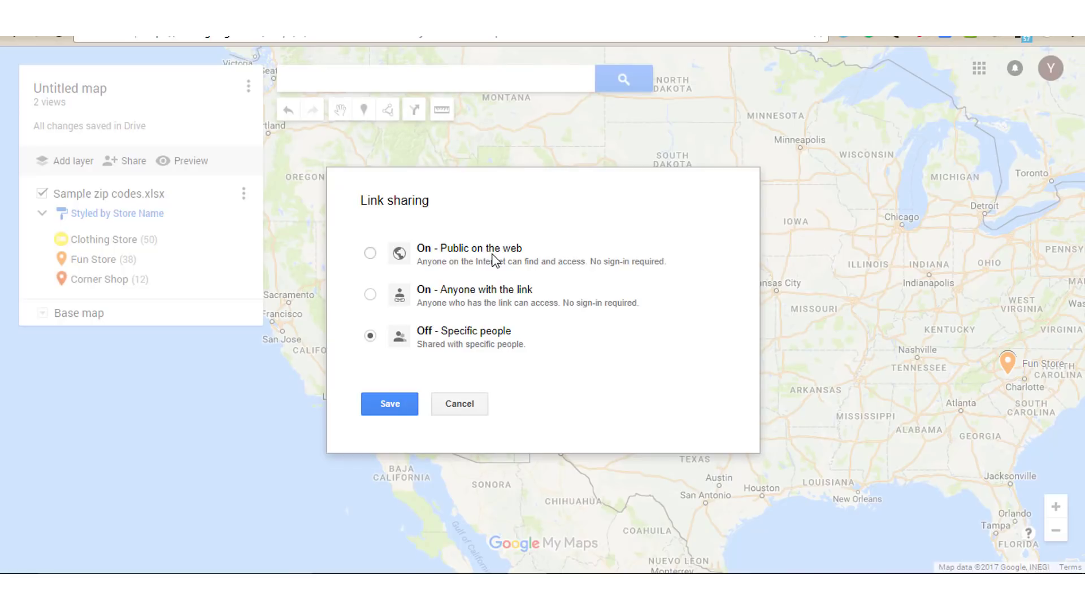
pyautogui.moveTo(463, 303)
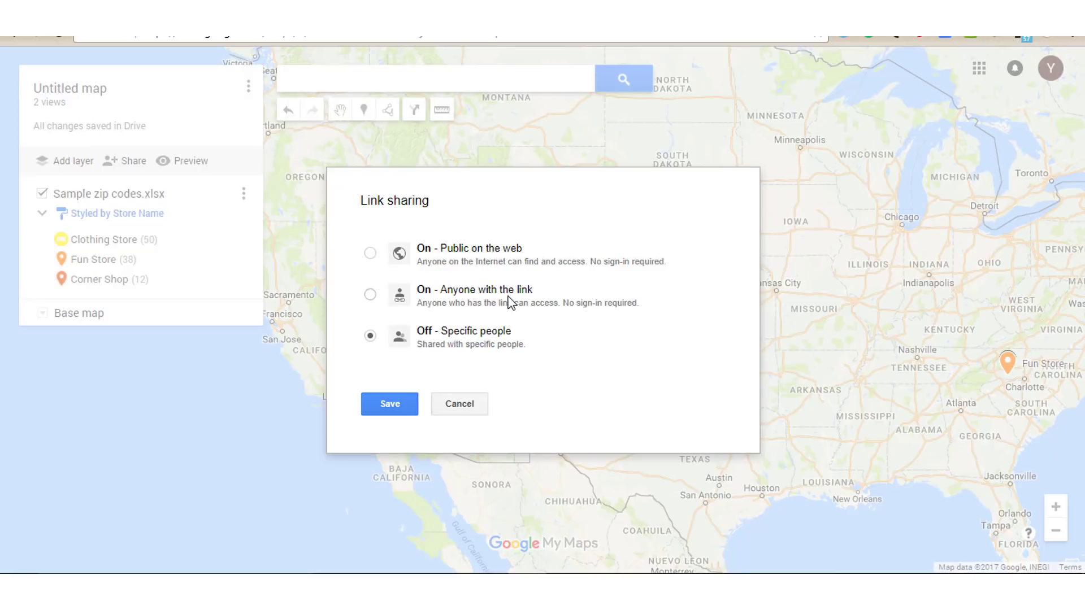
pyautogui.moveTo(488, 354)
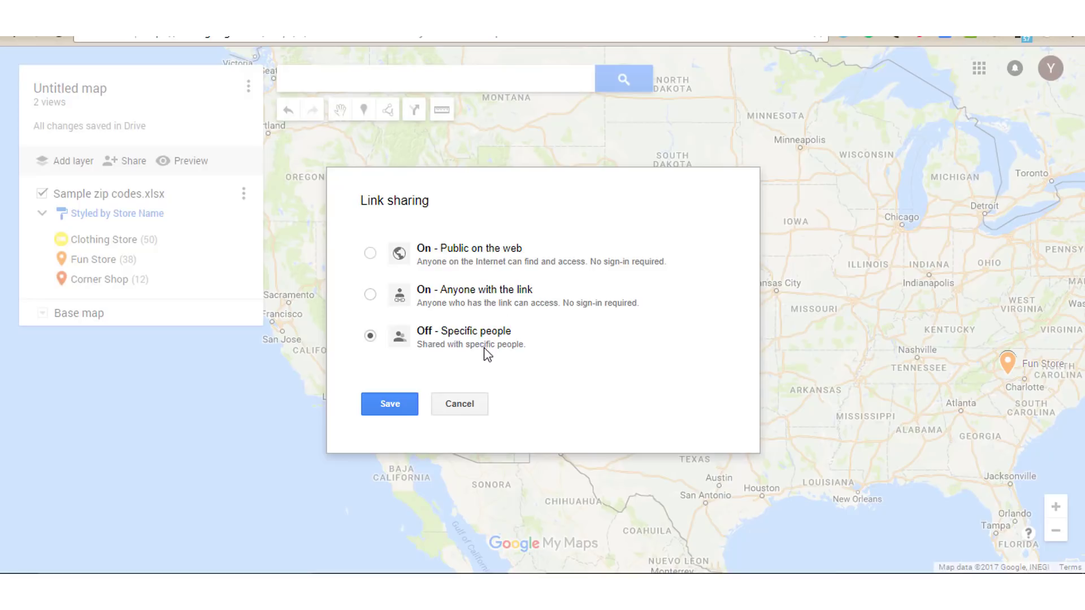
pyautogui.moveTo(475, 361)
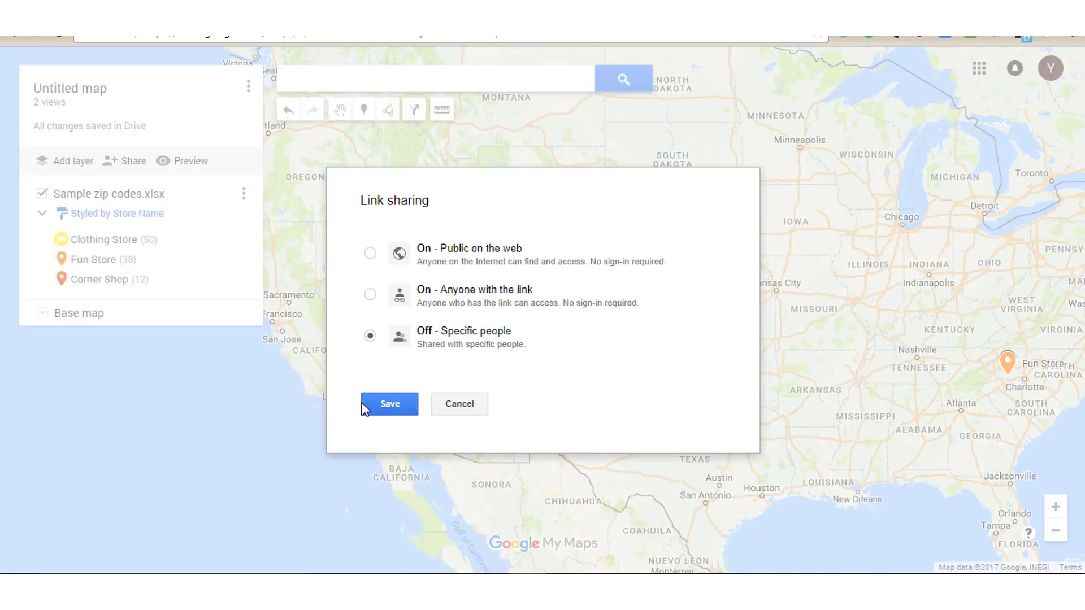
pyautogui.click(389, 403)
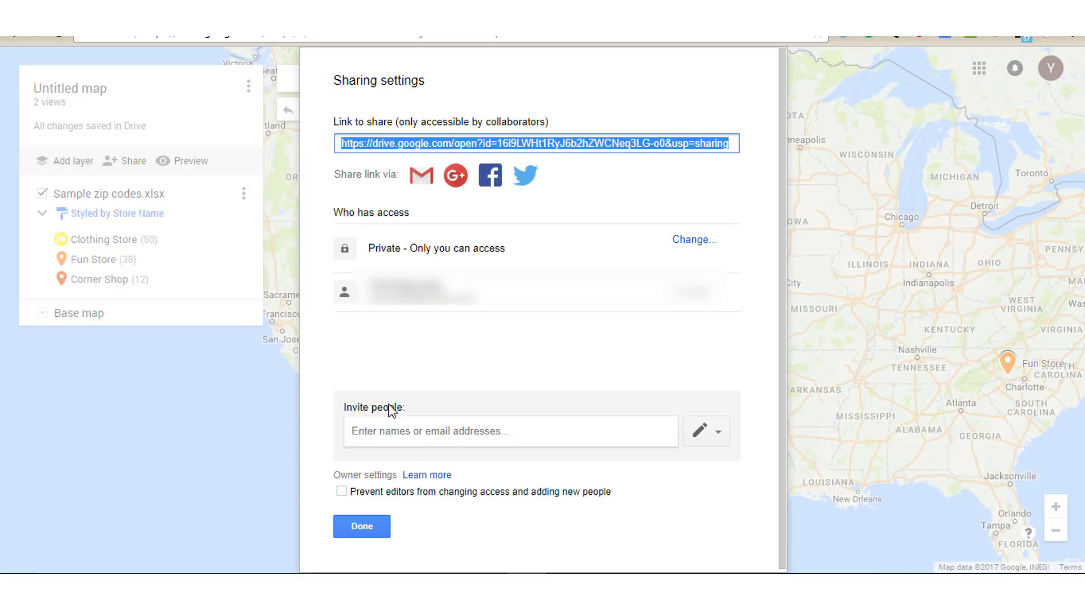
# Dismiss the Sharing settings dialog with no invitations sent
pyautogui.click(509, 430)
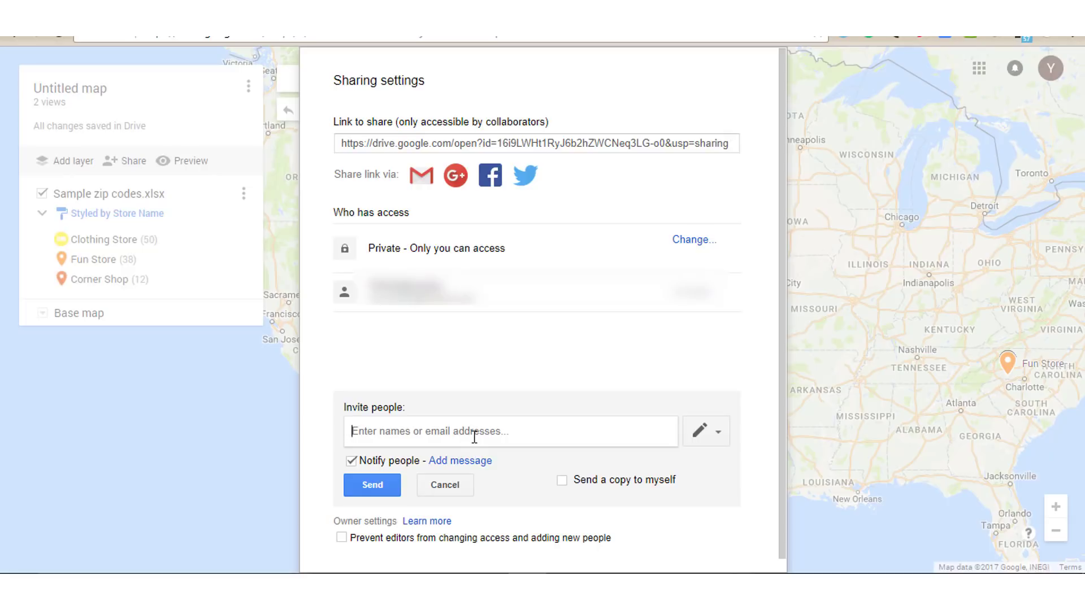
pyautogui.click(444, 485)
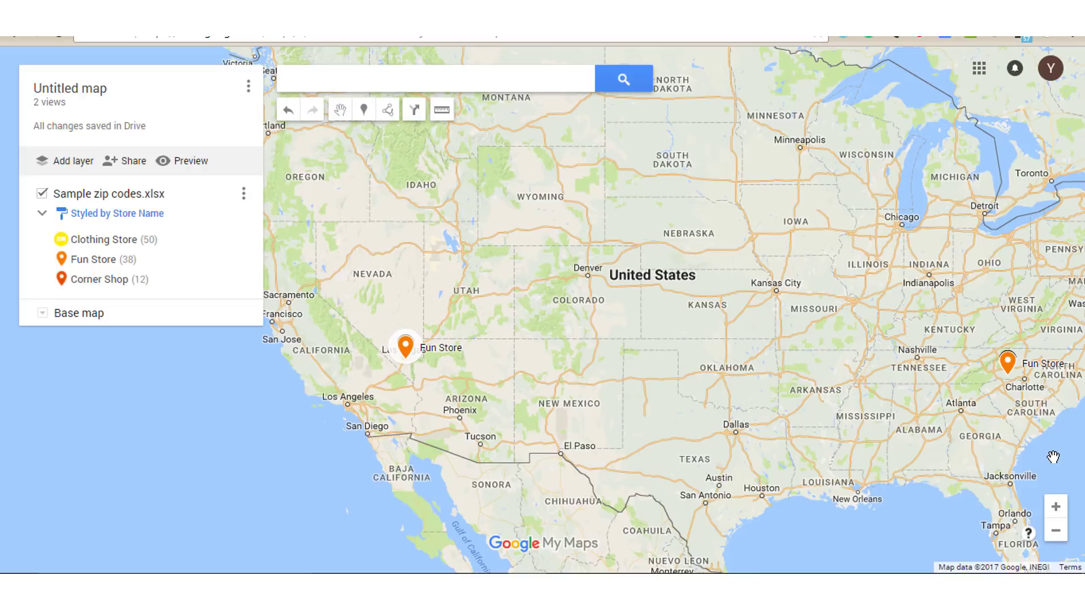
pyautogui.moveTo(174, 191)
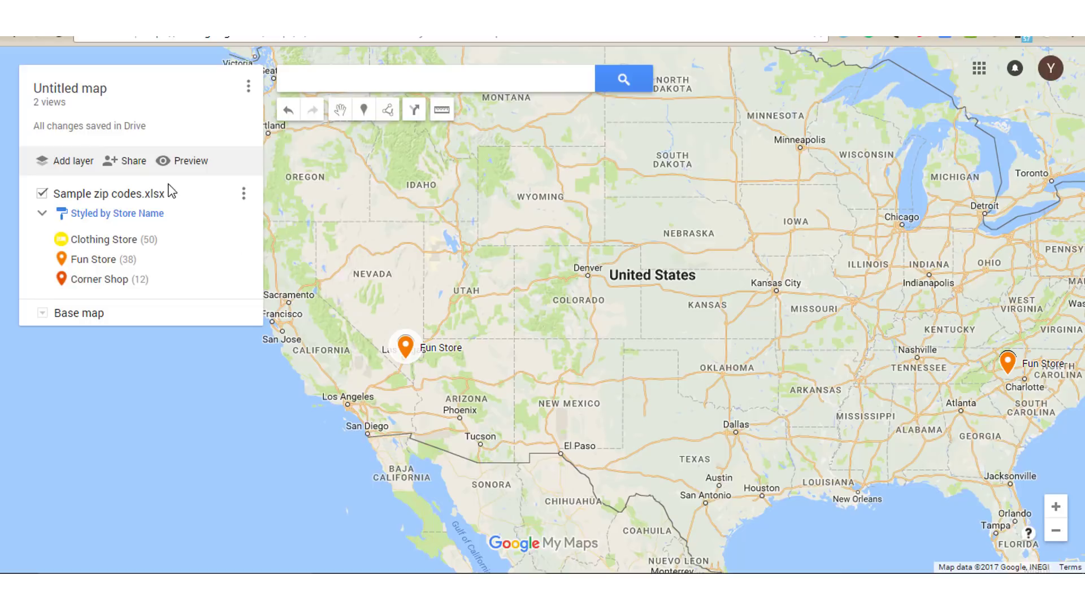
pyautogui.moveTo(244, 194)
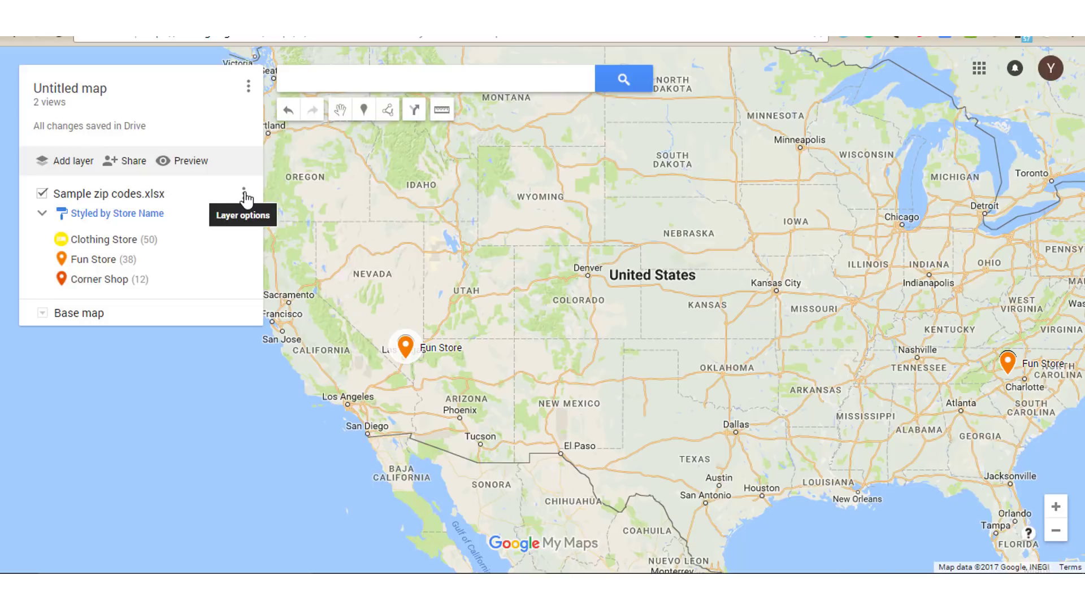
# Open the layer options menu for the Sample zip codes.xlsx layer
pyautogui.click(243, 194)
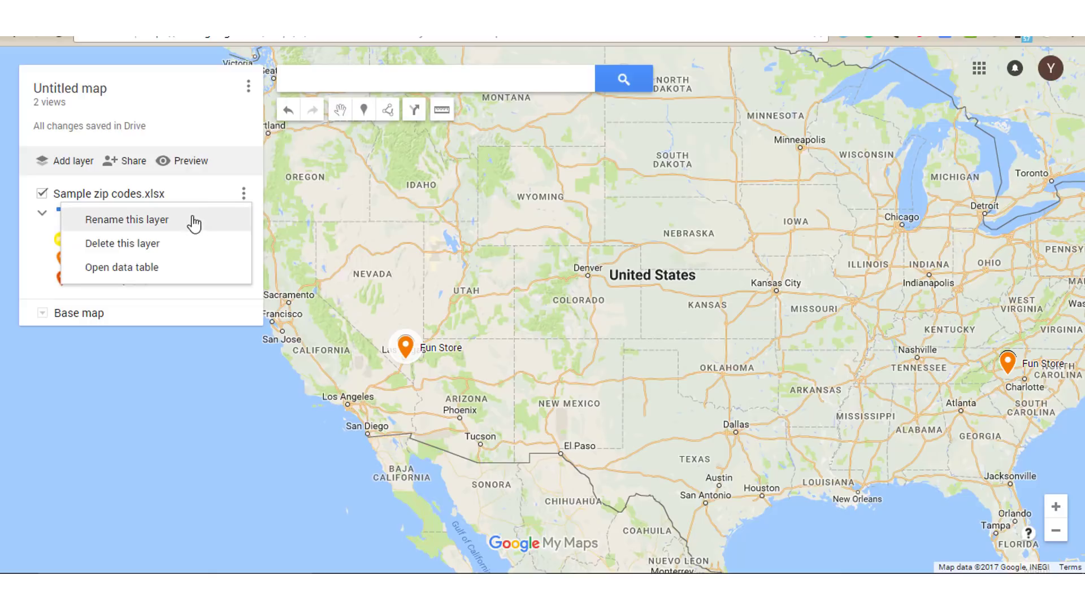
pyautogui.click(121, 267)
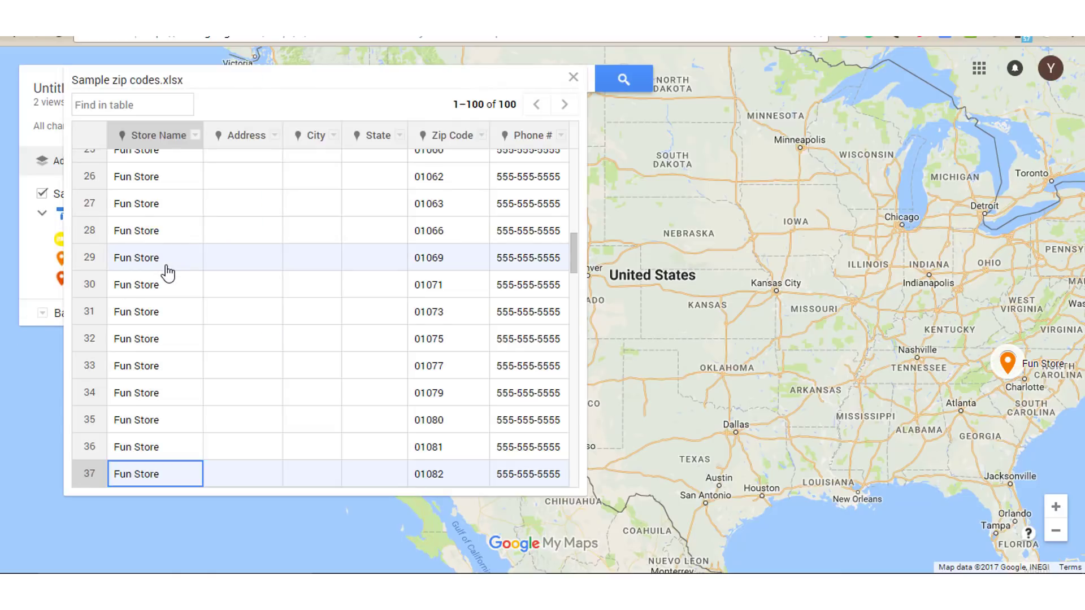
pyautogui.moveTo(300, 231)
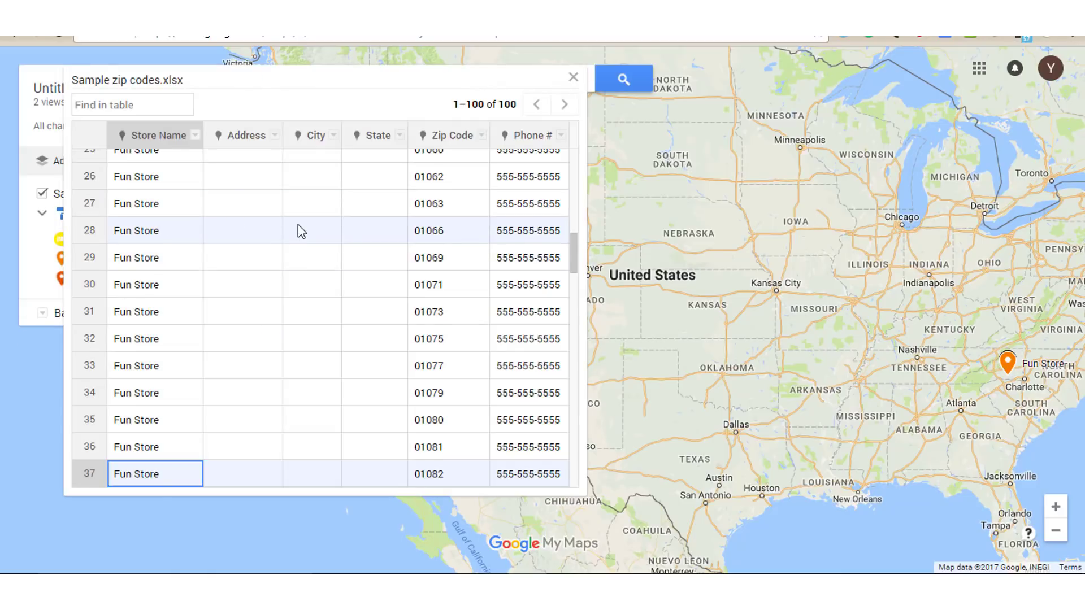
pyautogui.rightClick(136, 204)
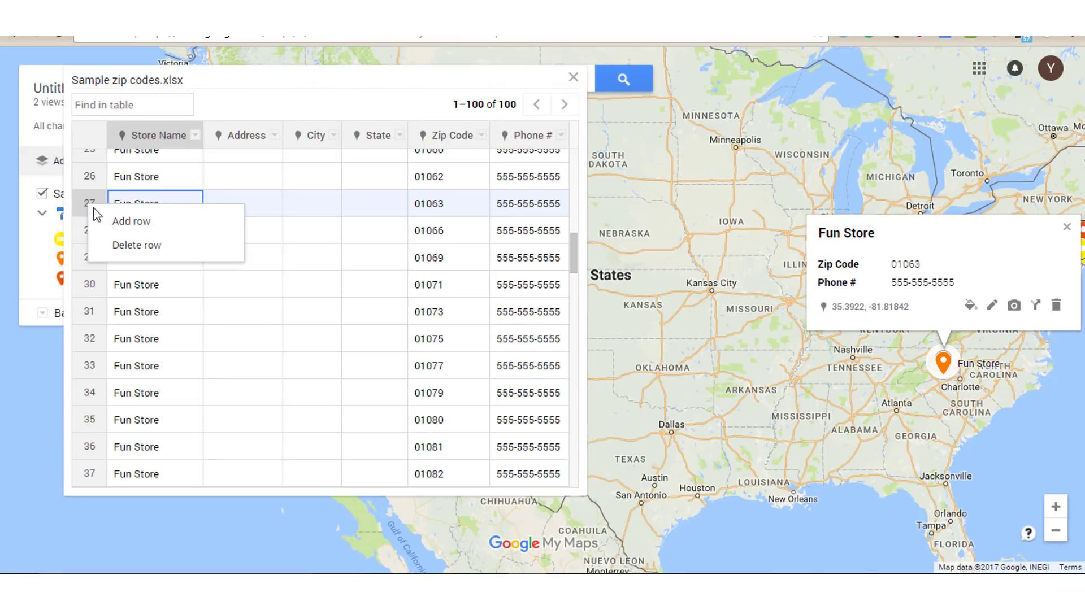
pyautogui.moveTo(200, 221)
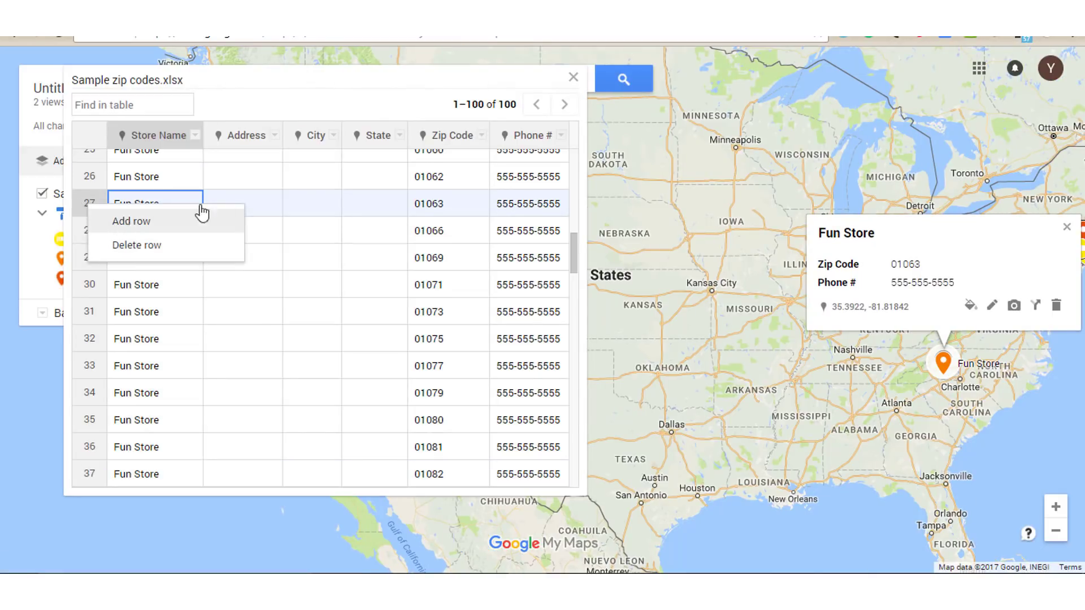
pyautogui.click(274, 135)
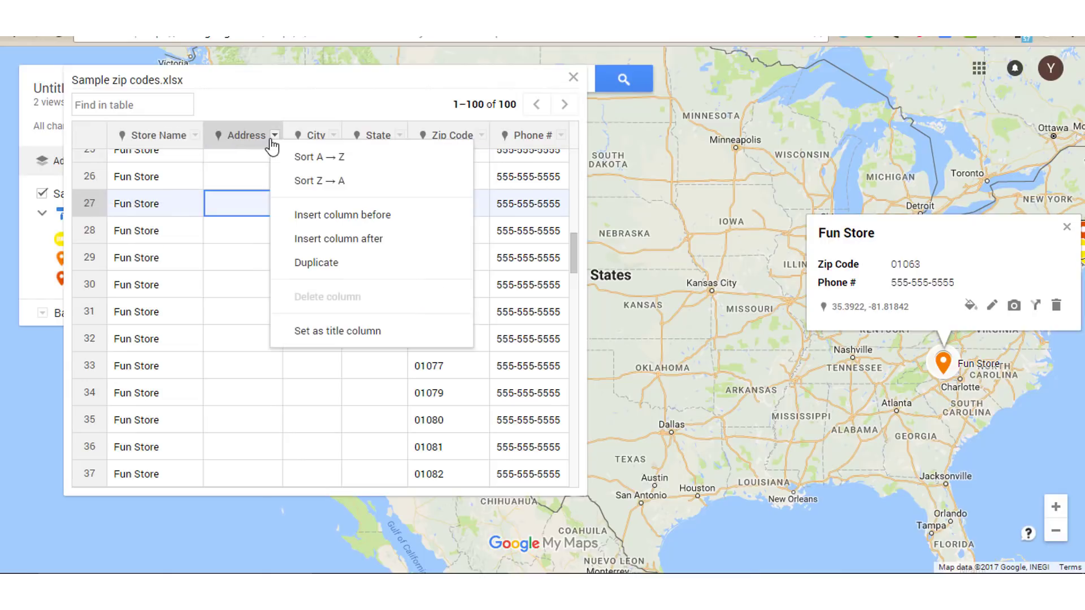
pyautogui.moveTo(321, 138)
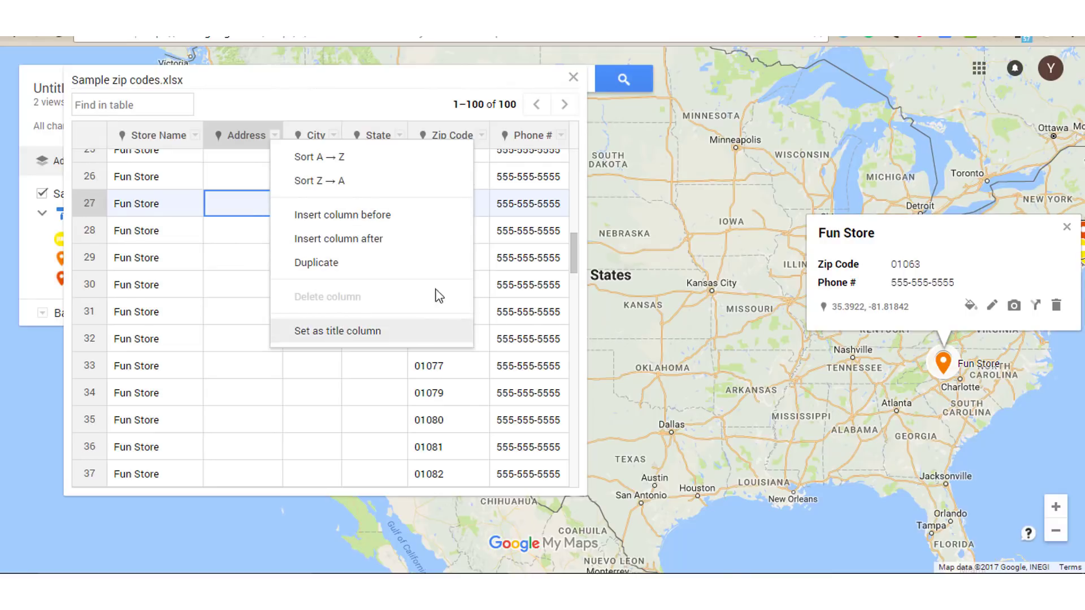
pyautogui.moveTo(213, 326)
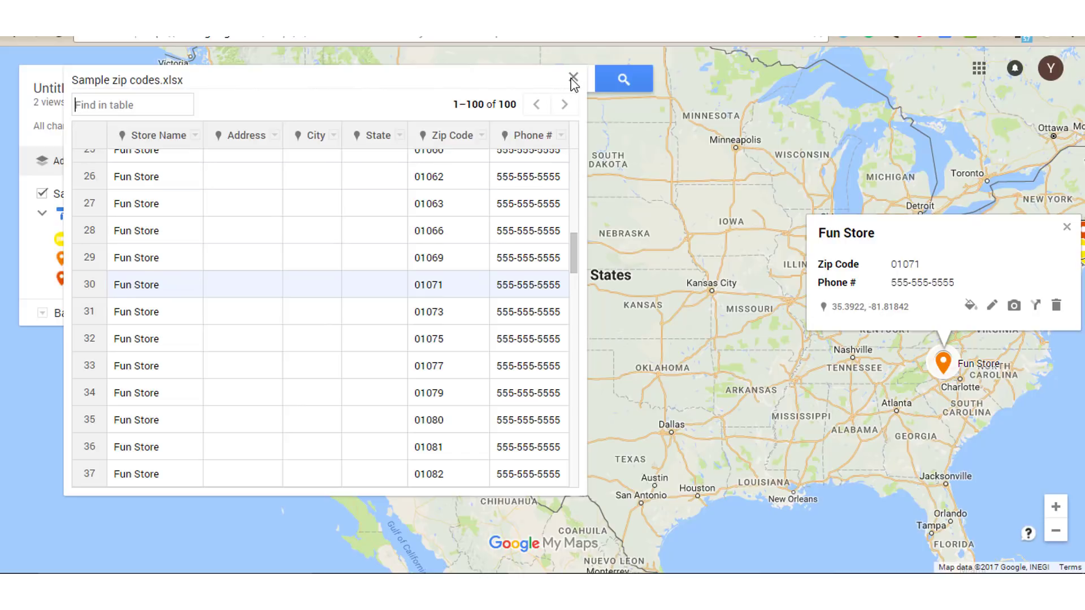
pyautogui.click(573, 75)
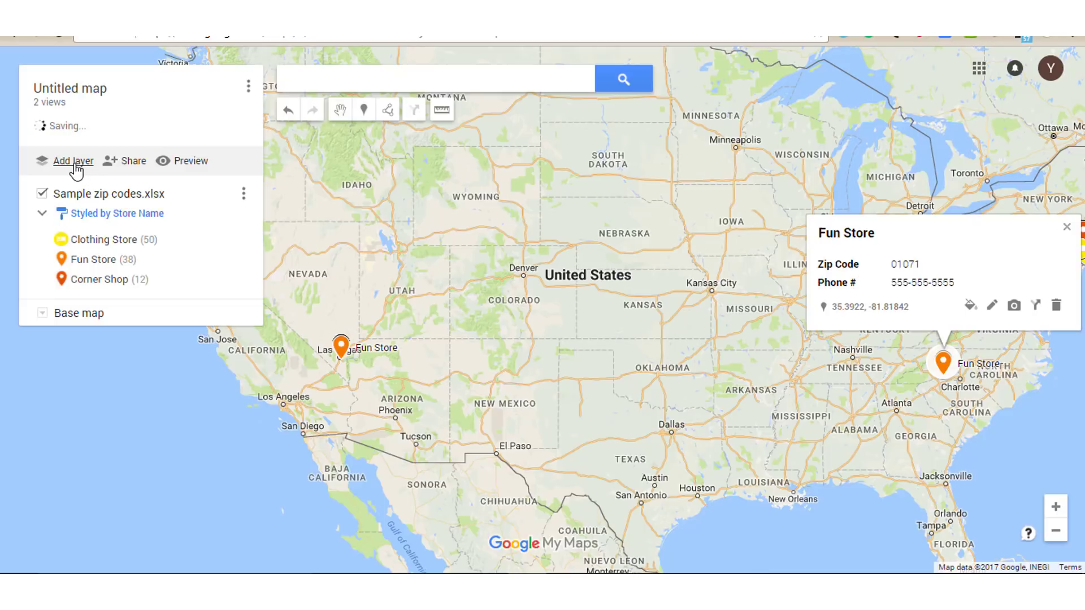
# Add a new Untitled layer and start importing a file into it
pyautogui.click(74, 161)
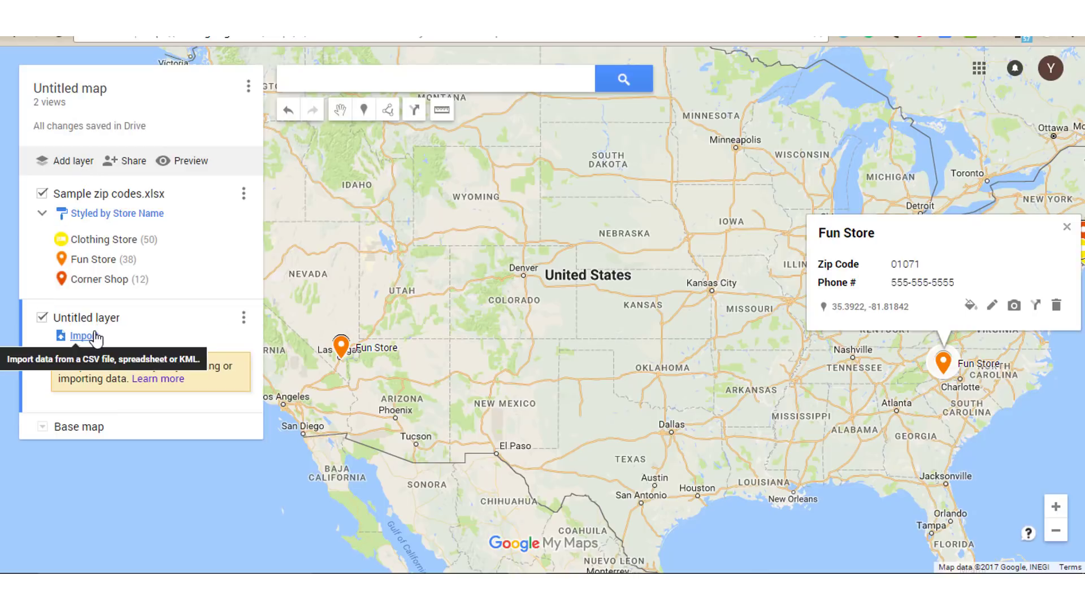
pyautogui.click(83, 336)
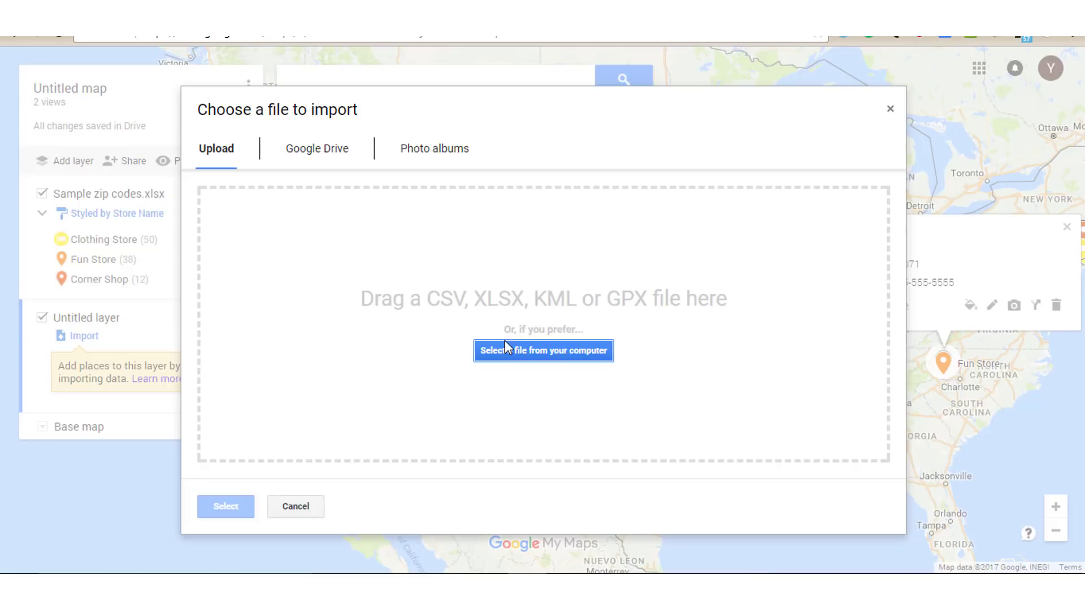
pyautogui.moveTo(517, 334)
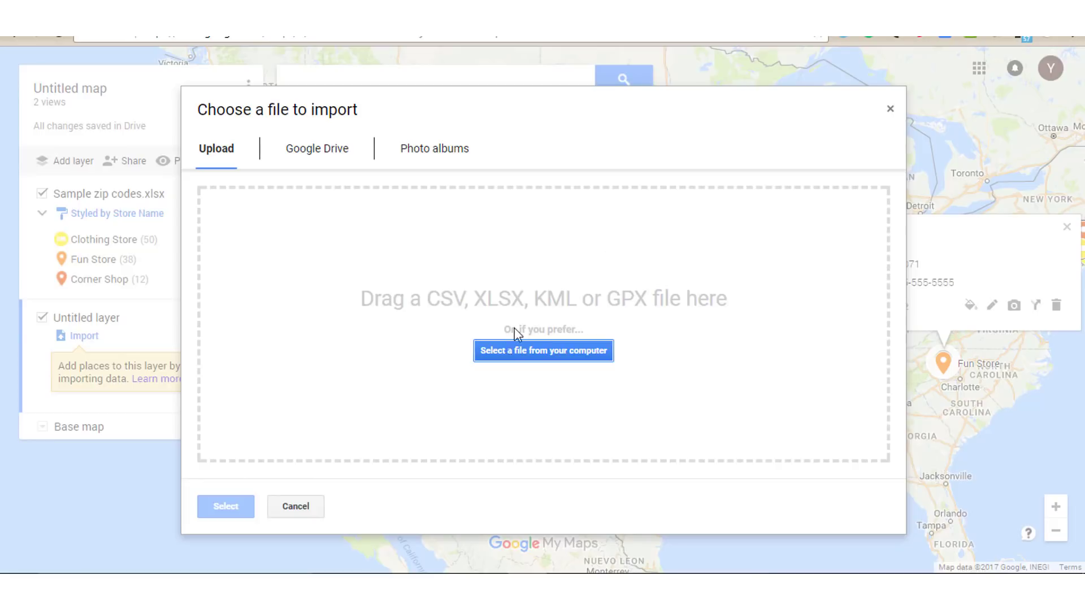